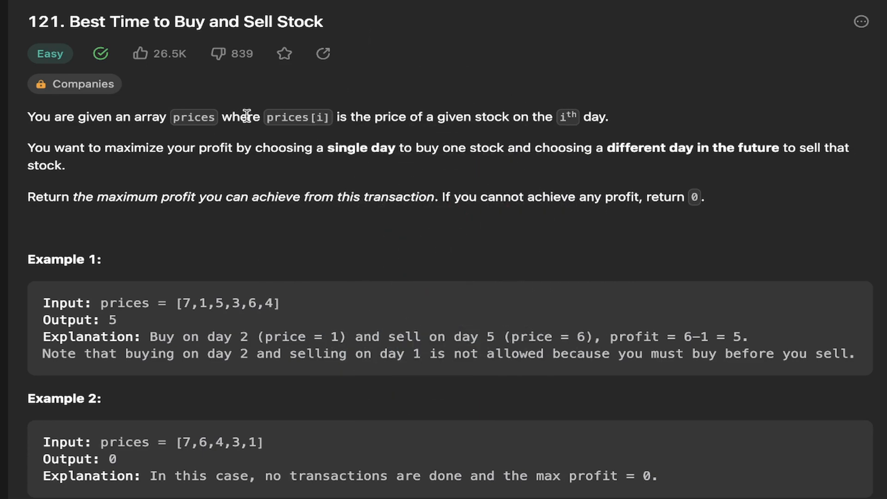
pyautogui.moveTo(324, 129)
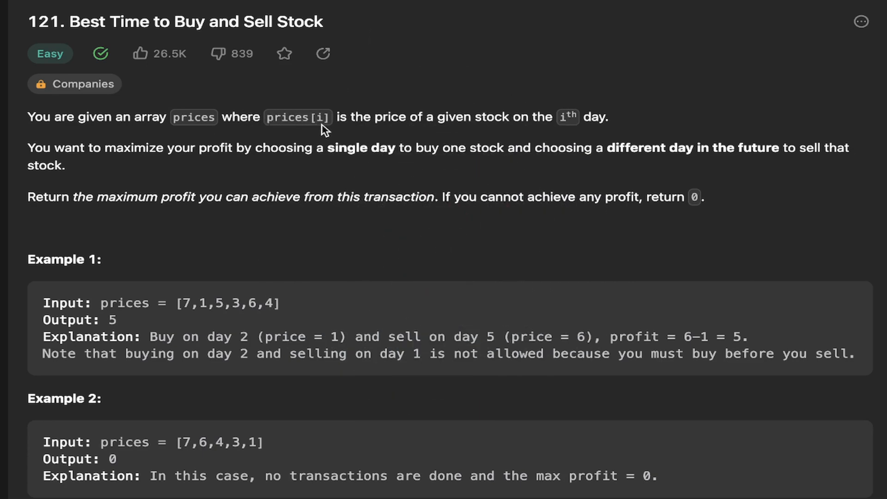
pyautogui.moveTo(526, 129)
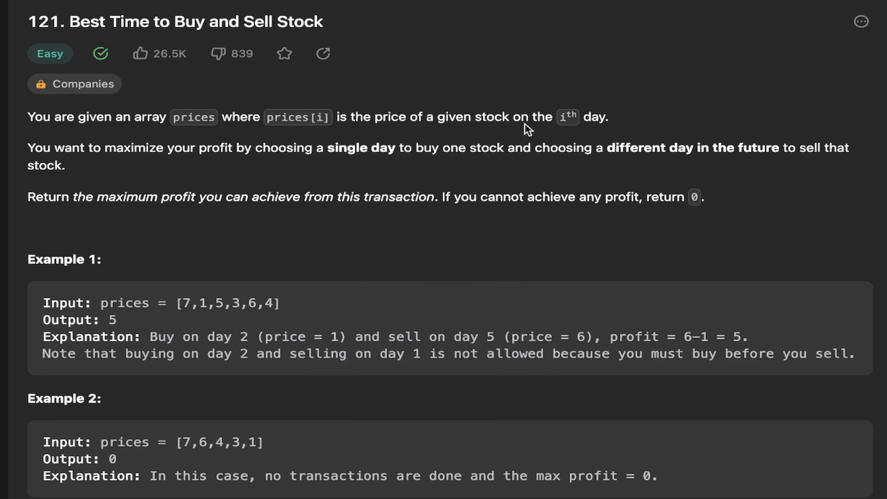
pyautogui.moveTo(39, 146)
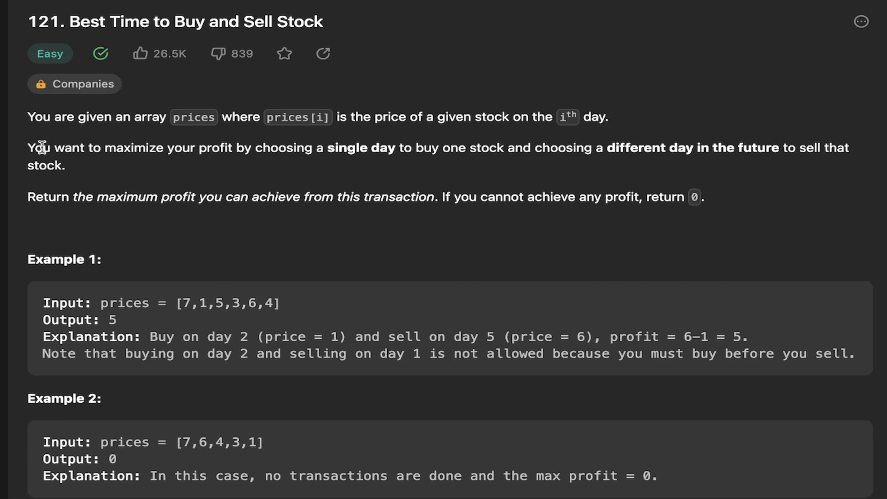
# - Highlight and review the problem rules, including returning 0 when no profit is possible
pyautogui.moveTo(115, 148); pyautogui.dragTo(224, 147)
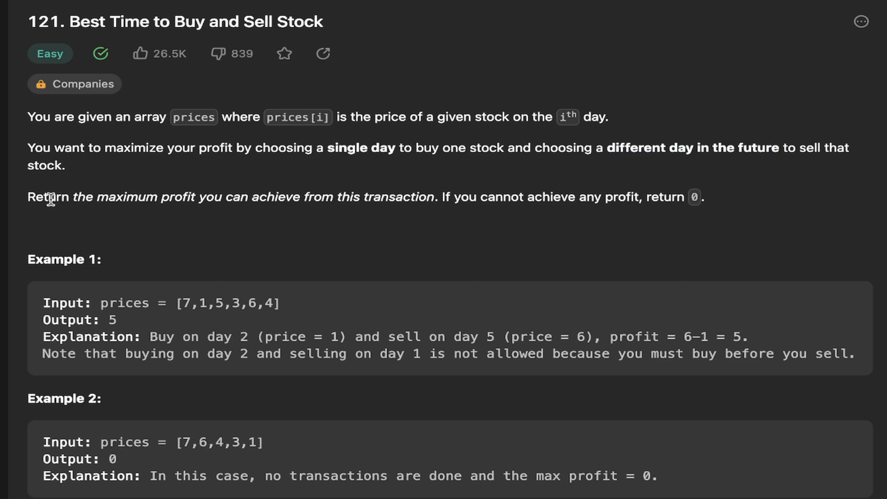
pyautogui.moveTo(50, 197); pyautogui.dragTo(226, 197)
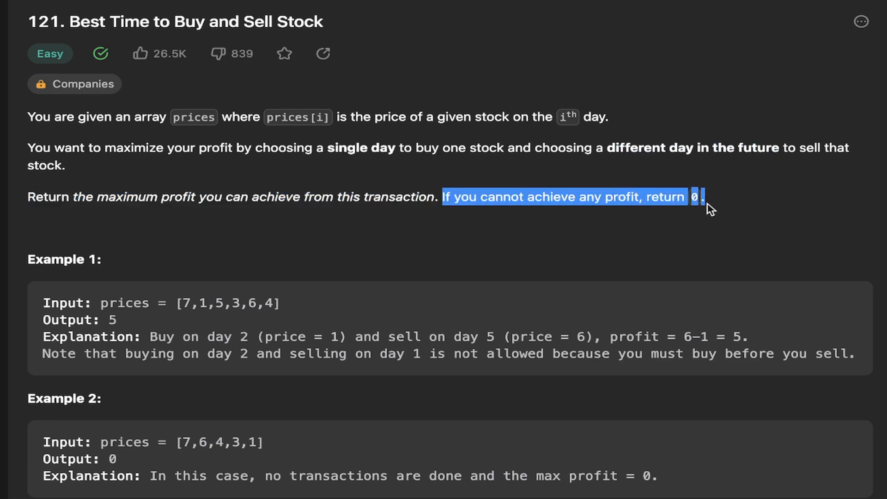
pyautogui.click(273, 233)
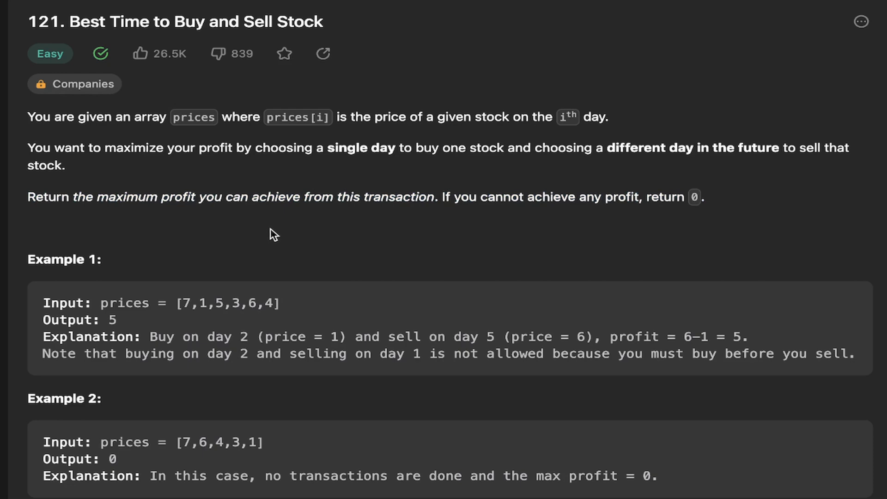
pyautogui.moveTo(268, 234)
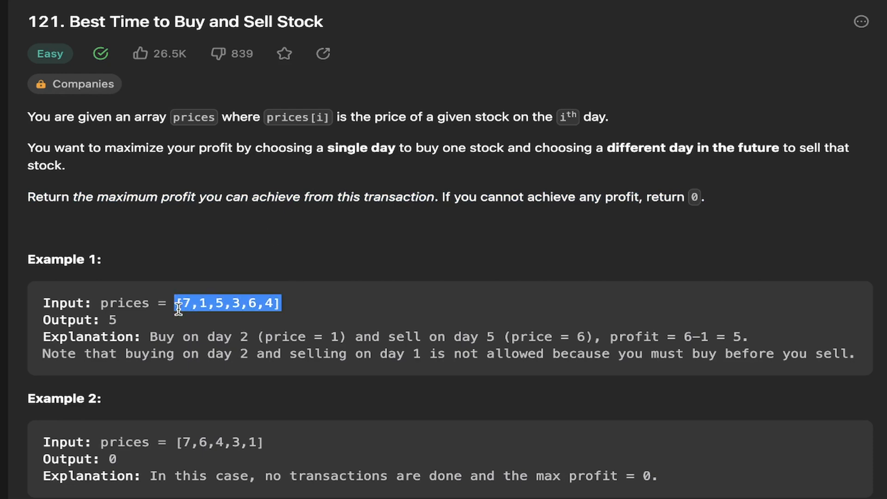
pyautogui.click(181, 327)
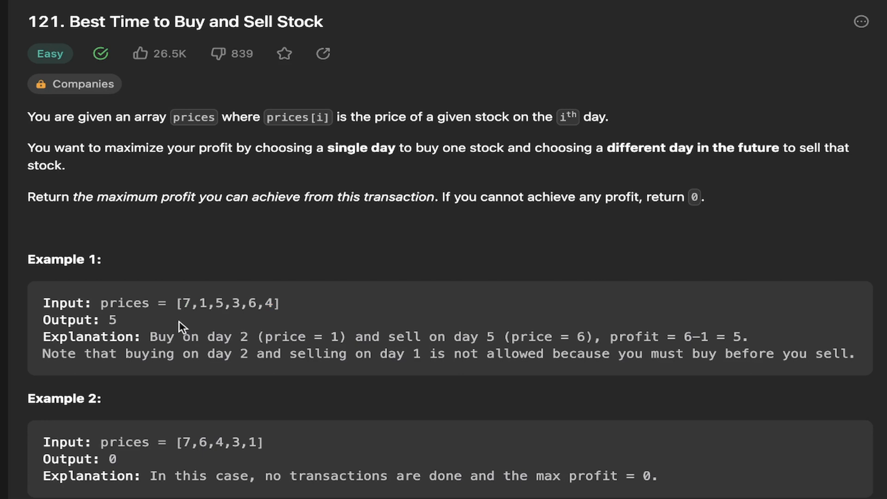
# - Highlight the prices in Example 1 (lowest price, first price 7) while walking through the profit calculation
pyautogui.doubleClick(187, 303)
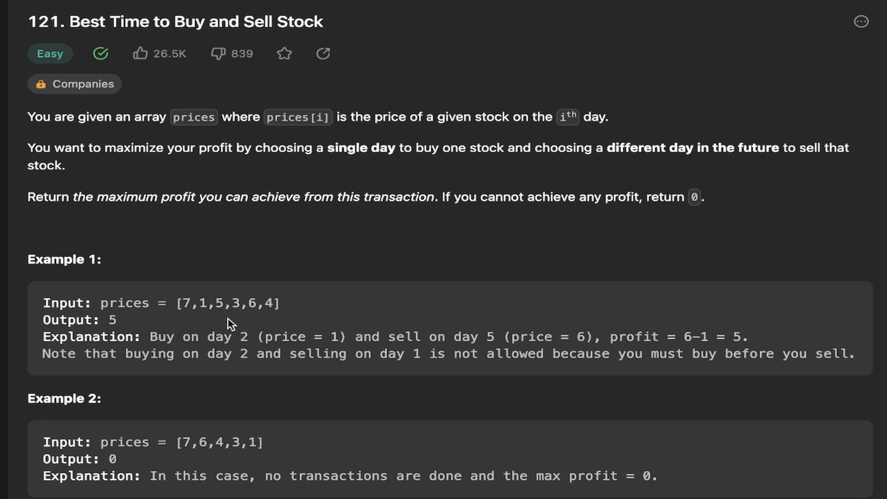
pyautogui.moveTo(230, 320)
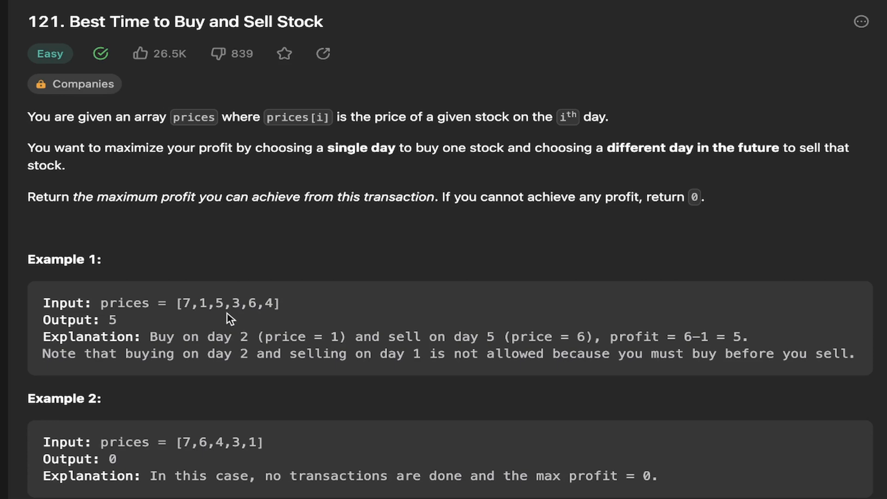
pyautogui.doubleClick(187, 303)
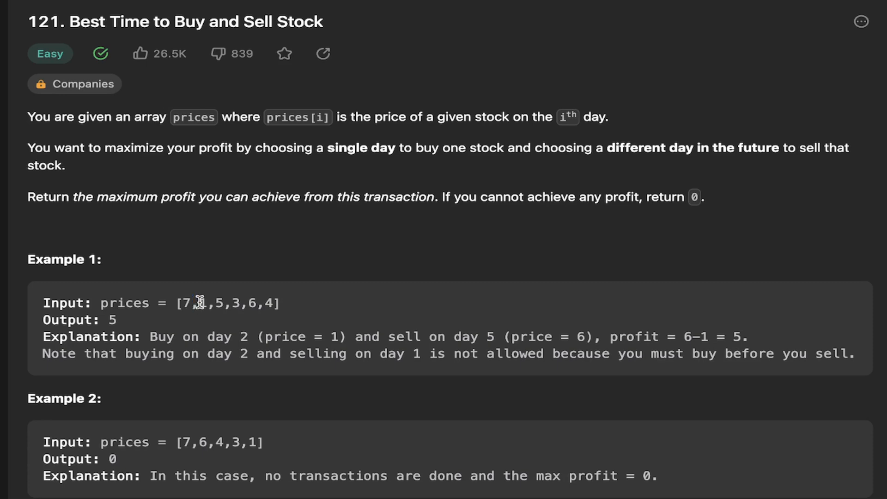
pyautogui.doubleClick(204, 303)
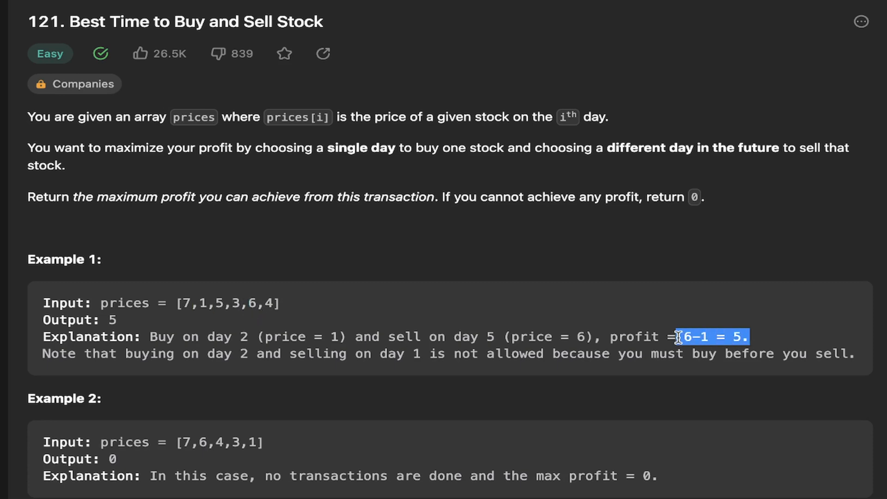
pyautogui.click(344, 331)
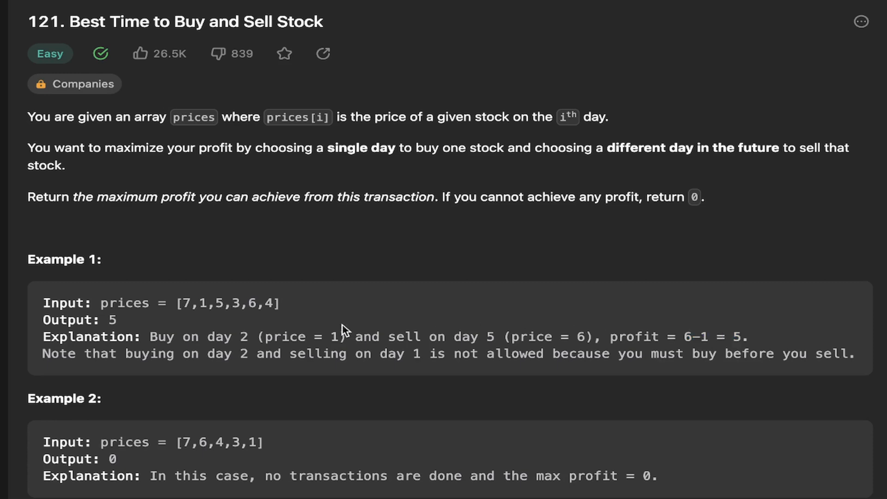
pyautogui.moveTo(123, 327)
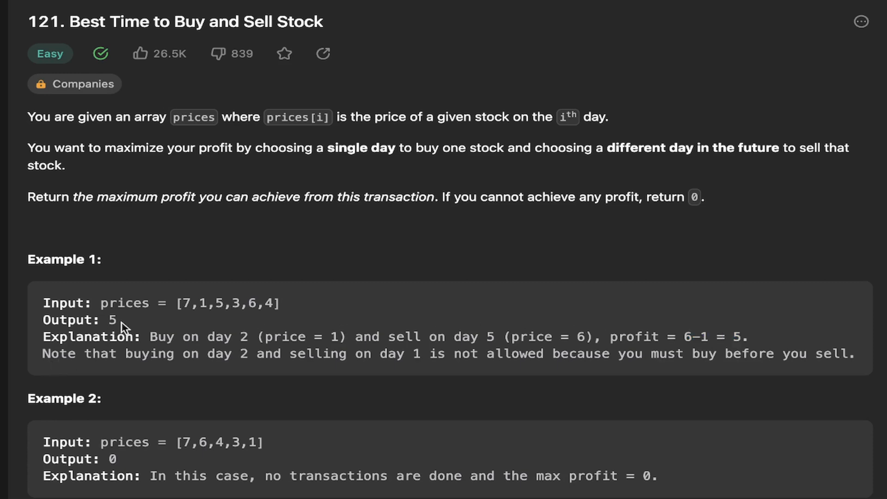
pyautogui.moveTo(49, 355)
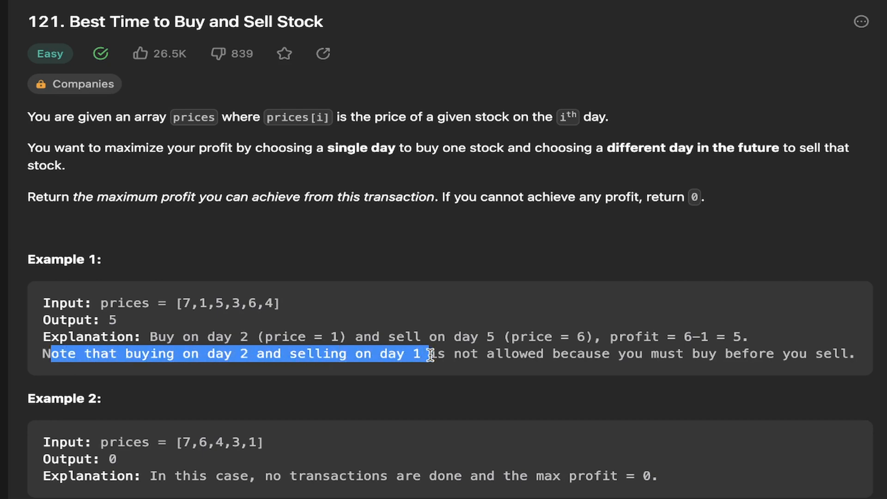
pyautogui.click(198, 306)
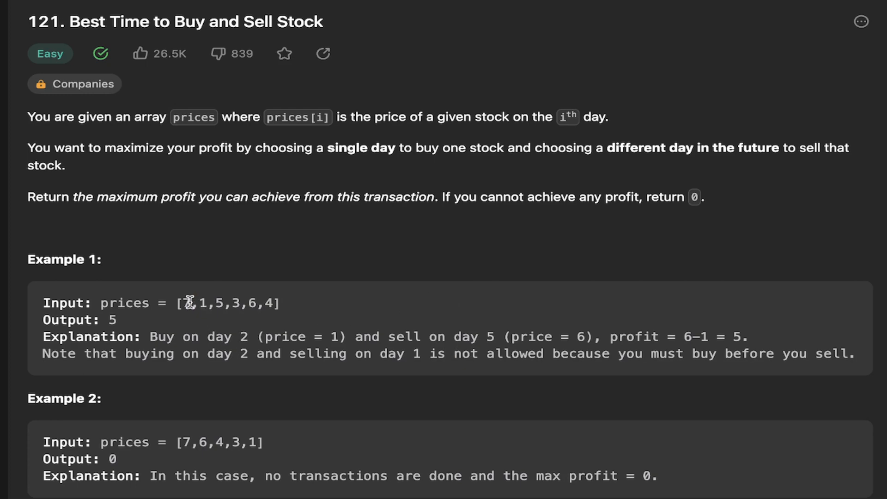
pyautogui.doubleClick(186, 303)
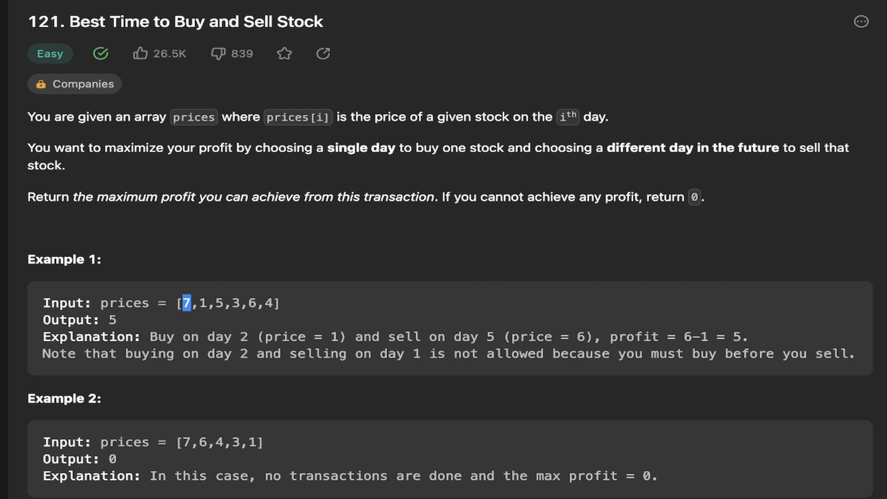
pyautogui.scroll(-3)
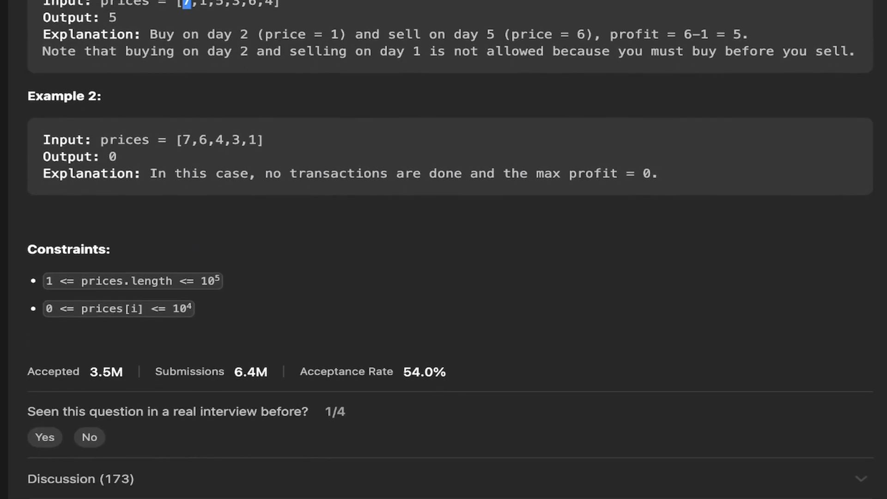
pyautogui.scroll(3)
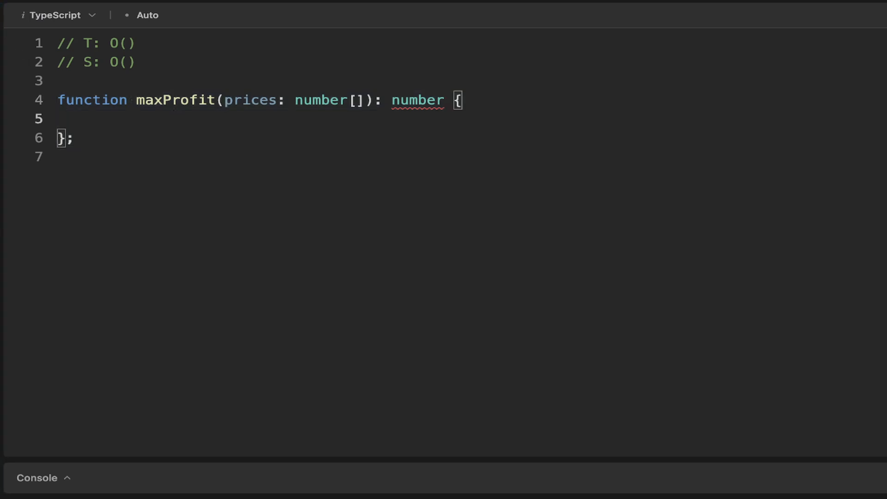
# - Declare 'let maxProfit = 0;' and add 'return maxProfit;' at the end of the function
pyautogui.write('let')
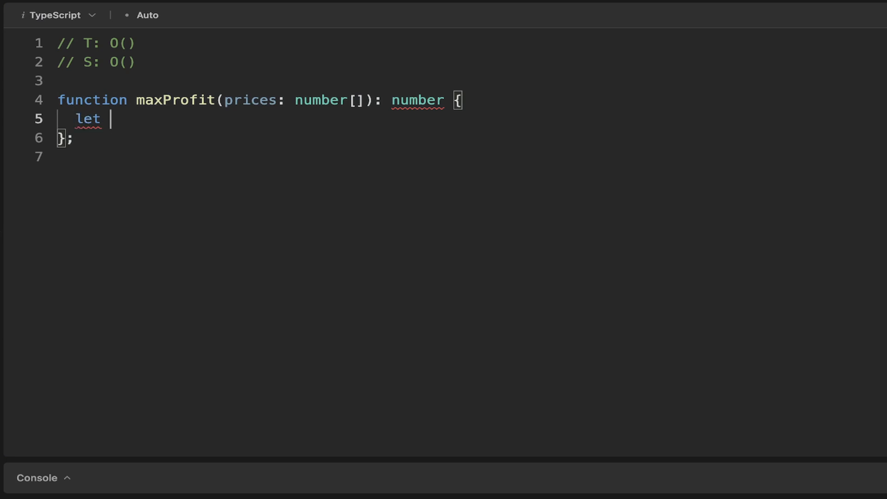
pyautogui.write('ma')
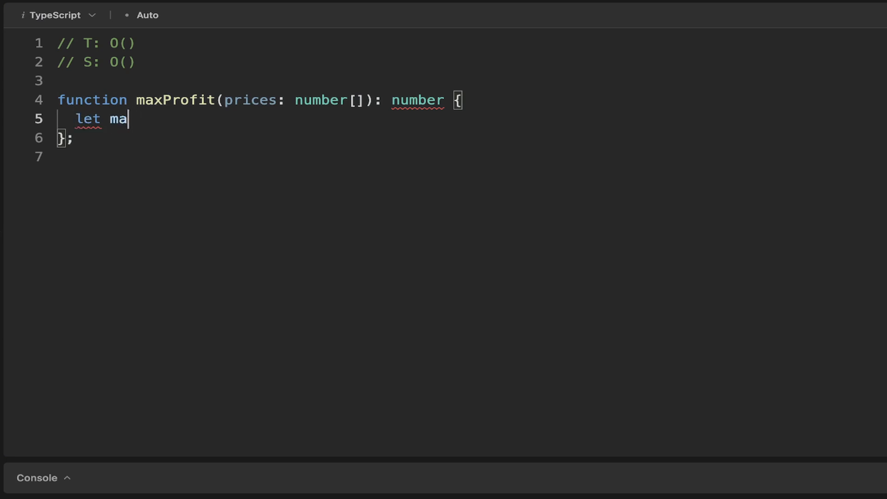
pyautogui.write('xProfit')
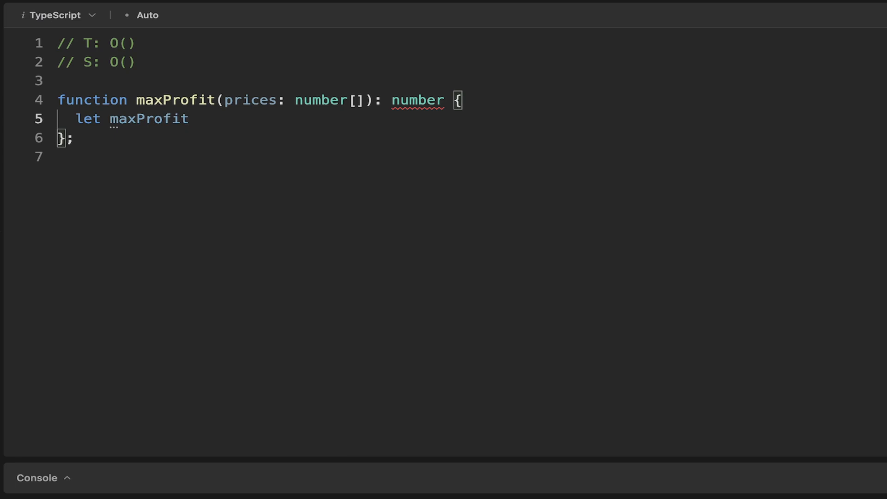
pyautogui.write('= 0;')
pyautogui.write('return')
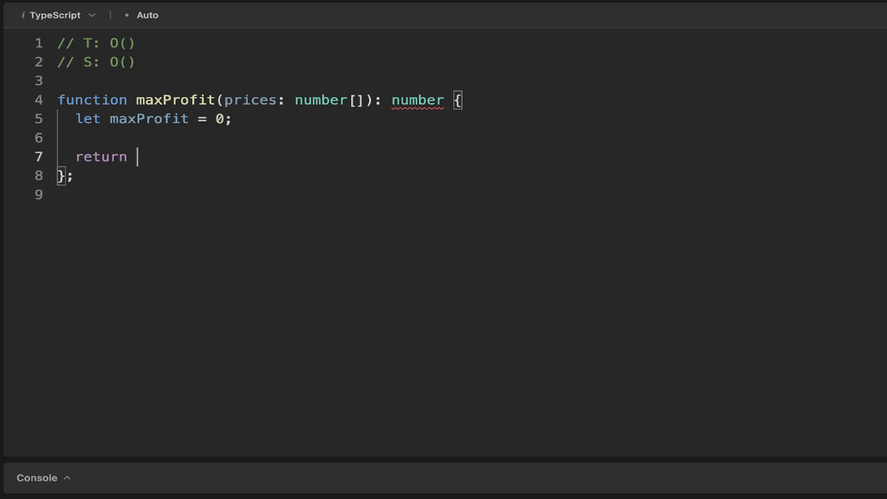
pyautogui.write('maxProfit')
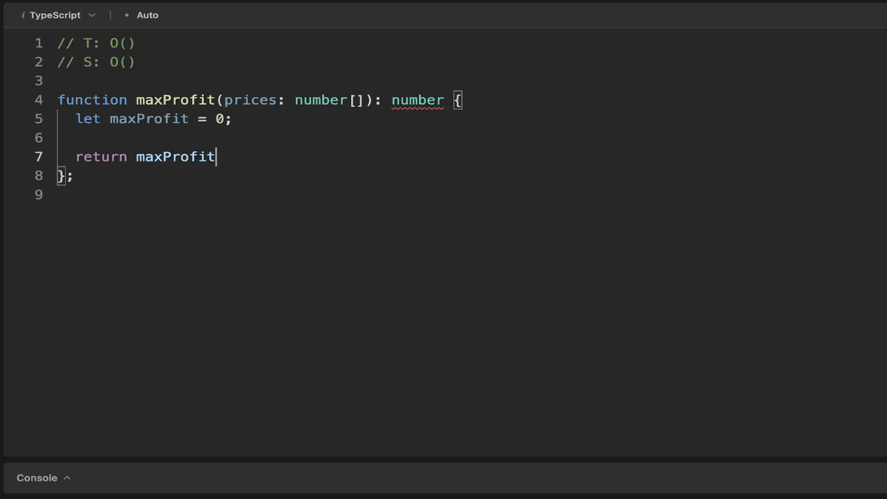
pyautogui.write(';')
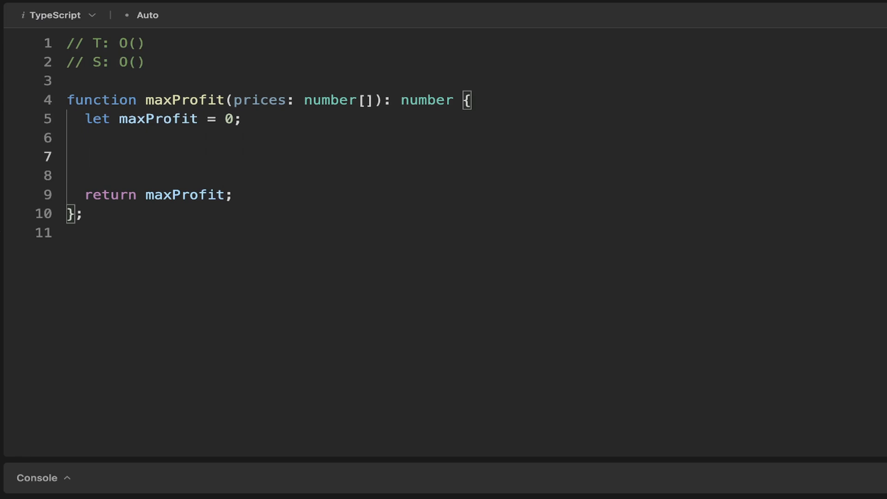
# - Write the loop header 'for (let i = 0; i < prices.length; i++) {'
pyautogui.write('for')
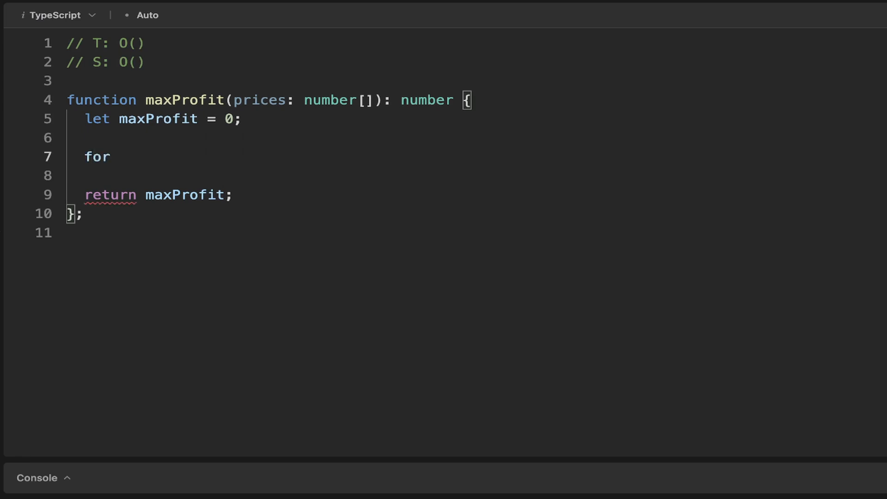
pyautogui.write('(le')
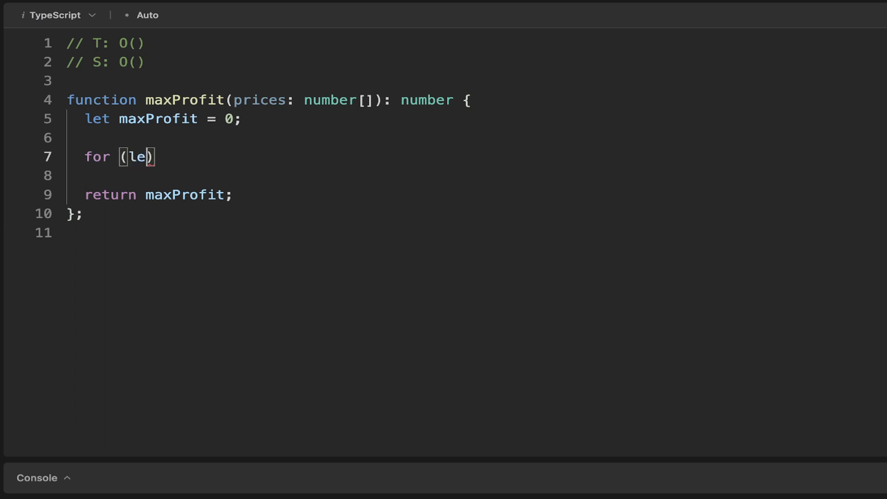
pyautogui.write('t i =')
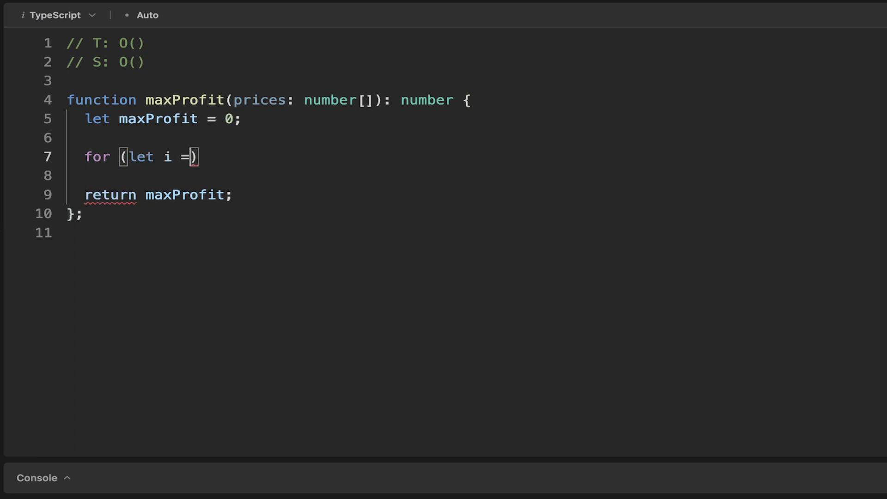
pyautogui.write('0; i')
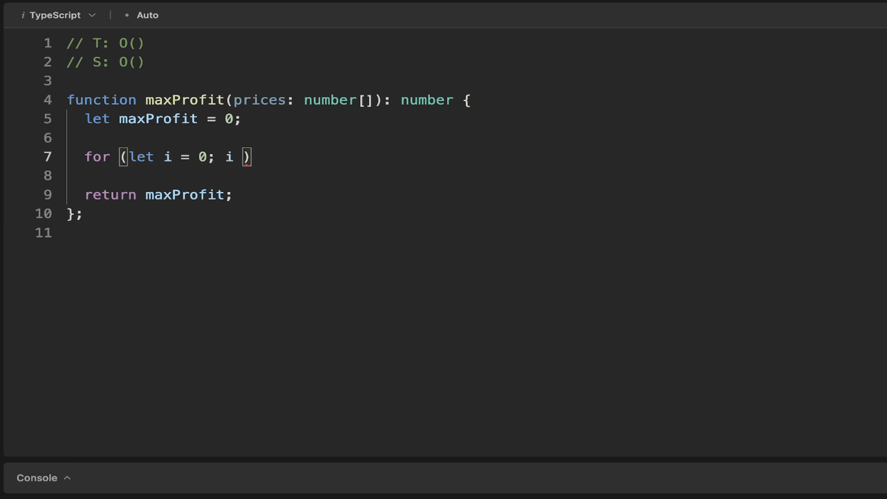
pyautogui.write('< prices')
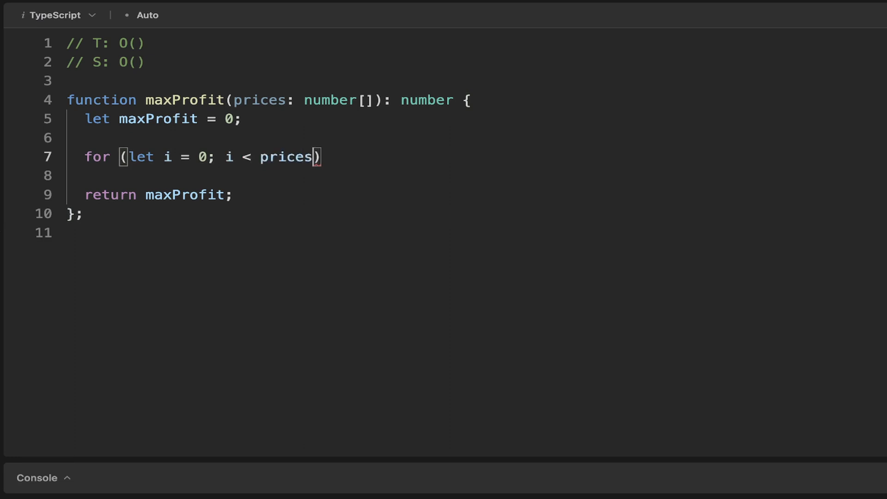
pyautogui.write('.leng')
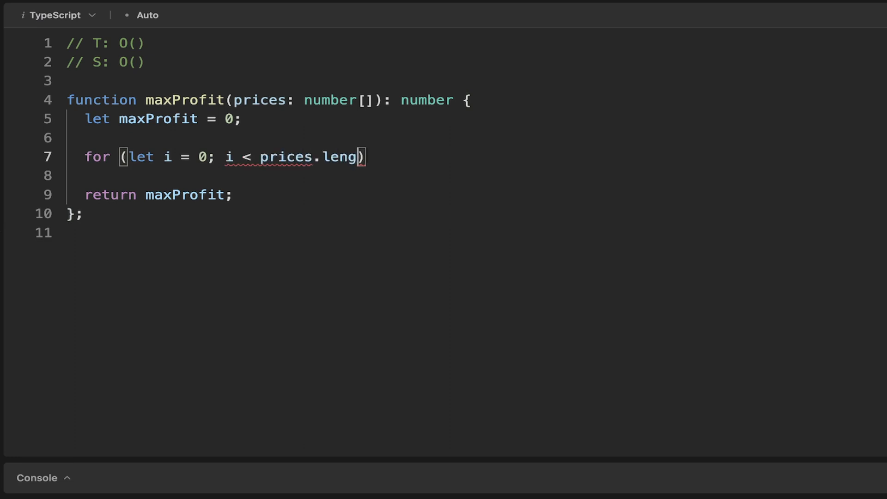
pyautogui.write('th;')
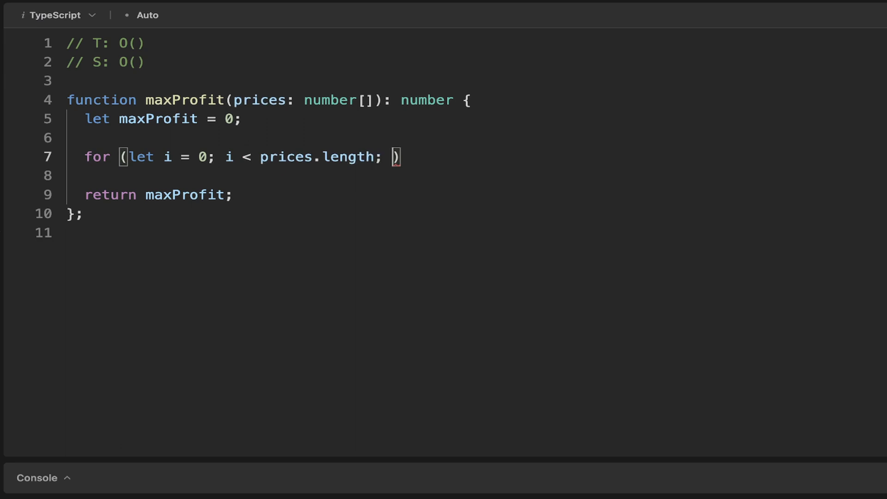
pyautogui.write('i++')
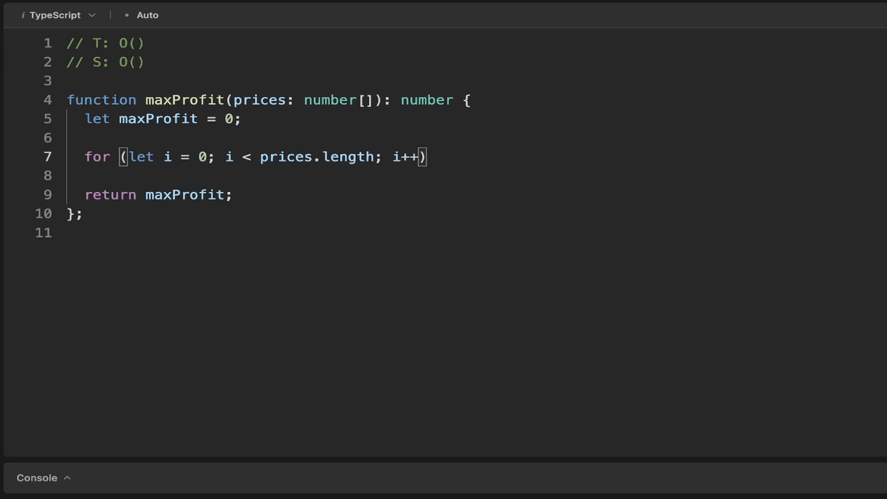
pyautogui.write('{')
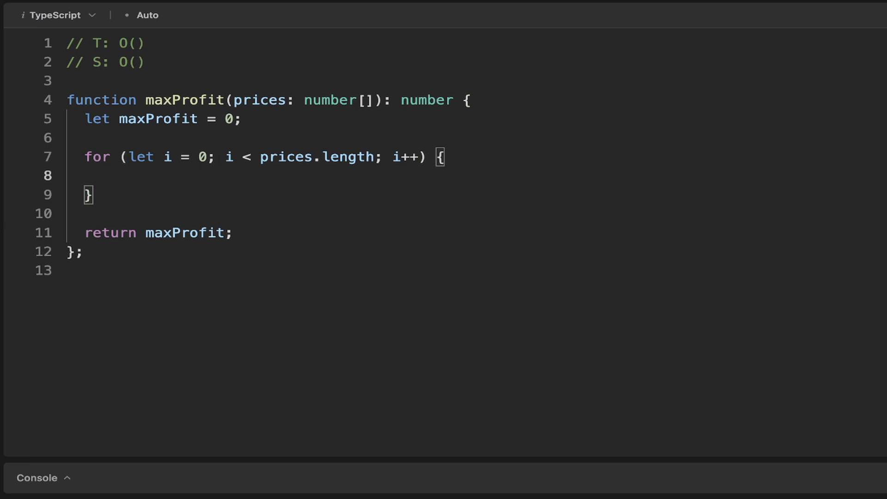
# - Add 'const buyPrice = prices[i];' inside the loop and select the loop header for reuse
pyautogui.click(102, 176)
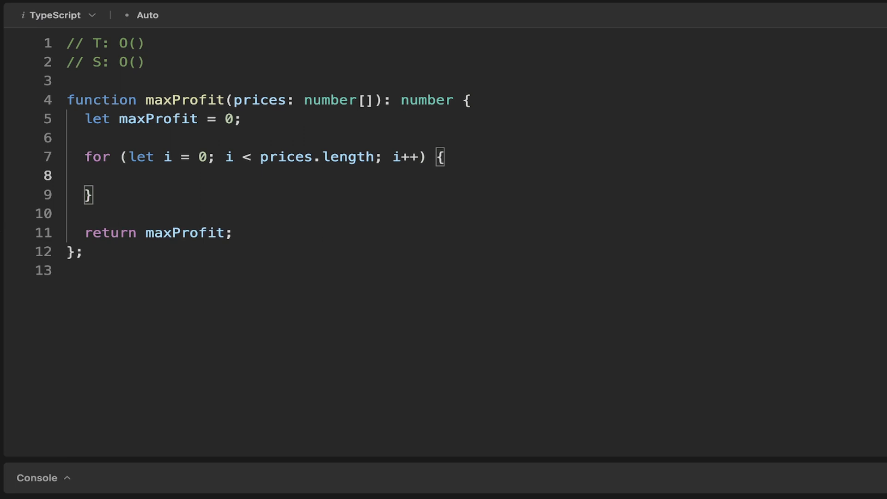
pyautogui.write('const b')
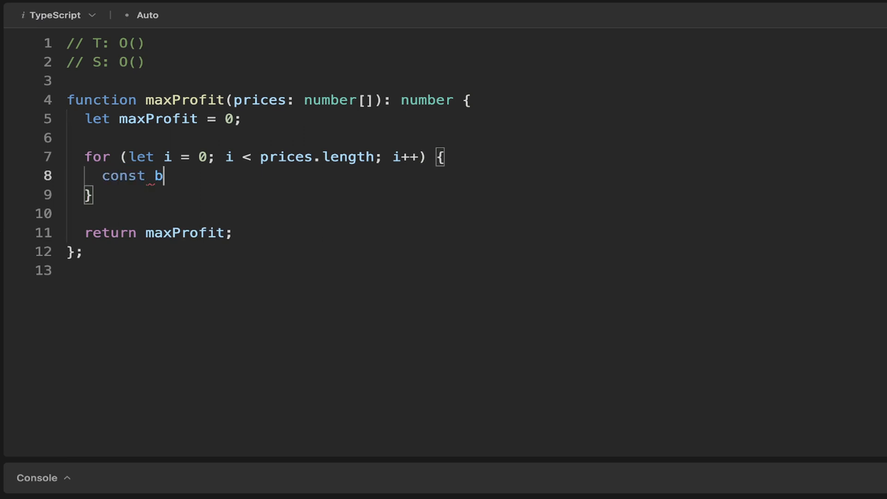
pyautogui.write('uyPrice')
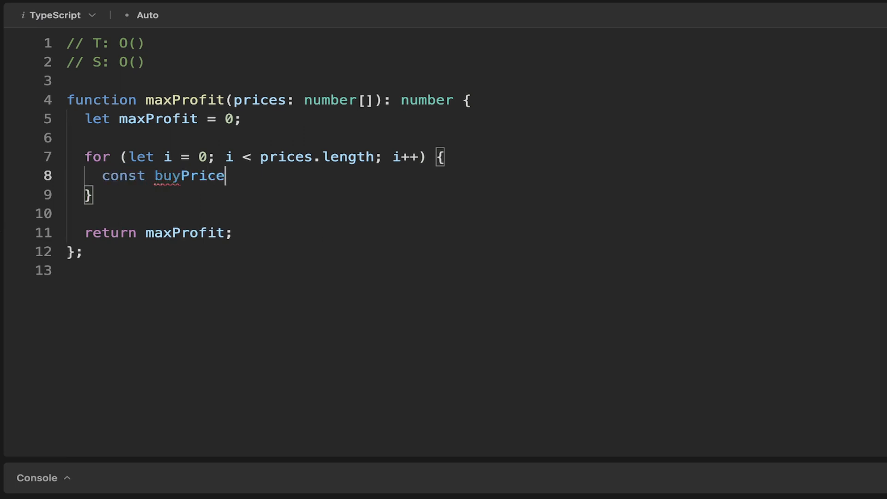
pyautogui.write('= price')
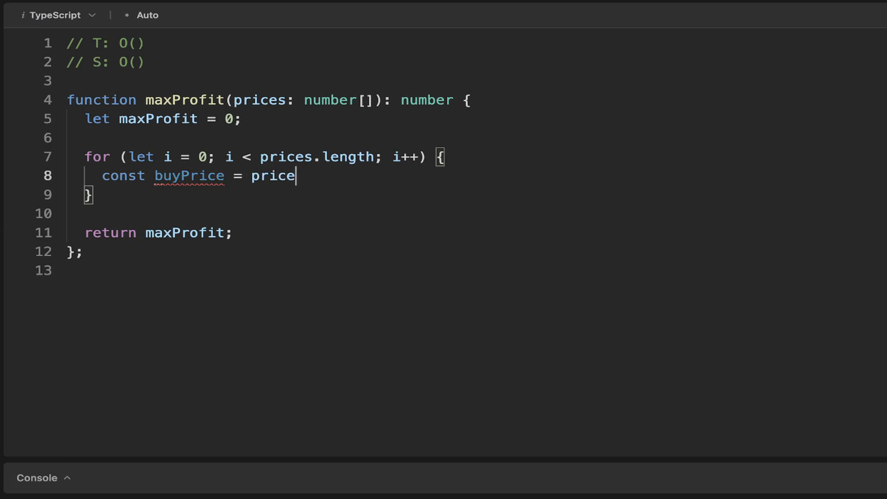
pyautogui.write('[i]')
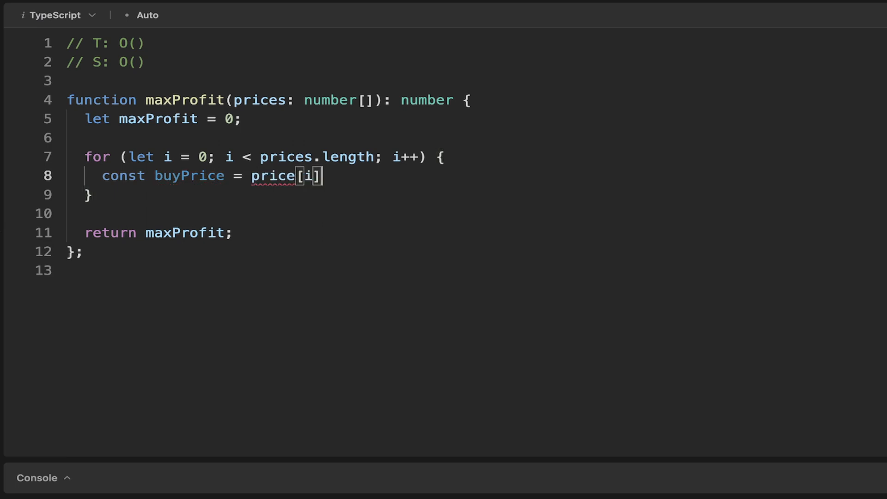
pyautogui.write(';')
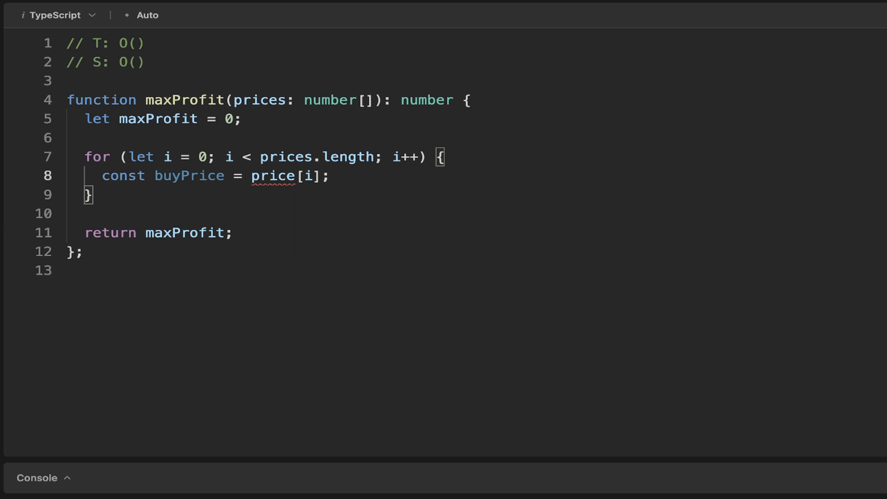
pyautogui.click(307, 175)
pyautogui.write('s')
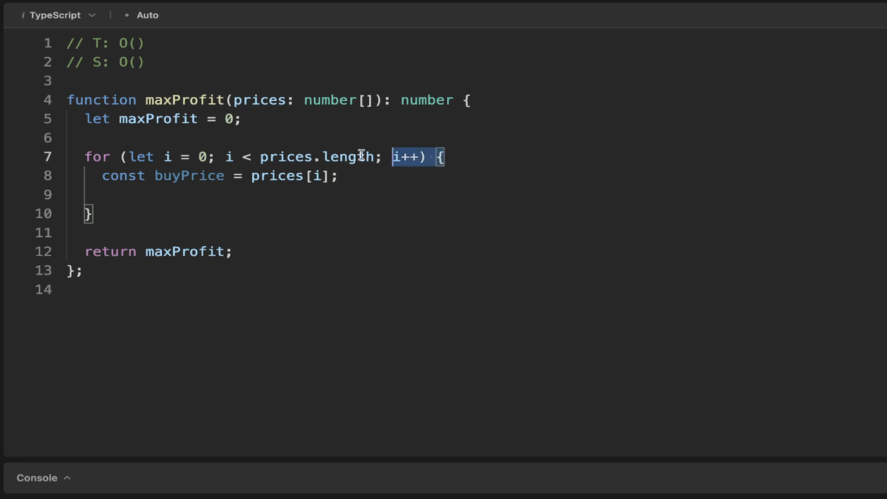
pyautogui.moveTo(390, 157); pyautogui.dragTo(82, 157)
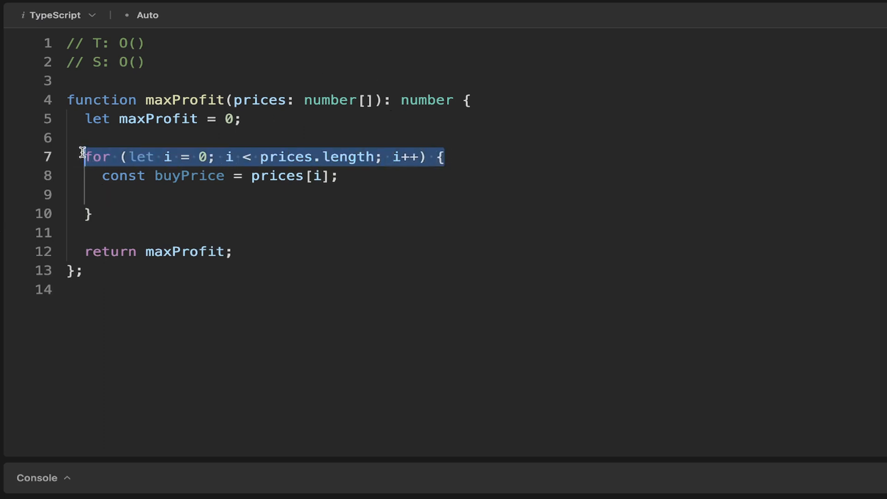
# - Paste an inner loop 'for (let j = i + 1; j < prices.length; j++)' and set the time comment to O(n^2)
pyautogui.write('for (let i = 0; i < prices.length; i++) {')
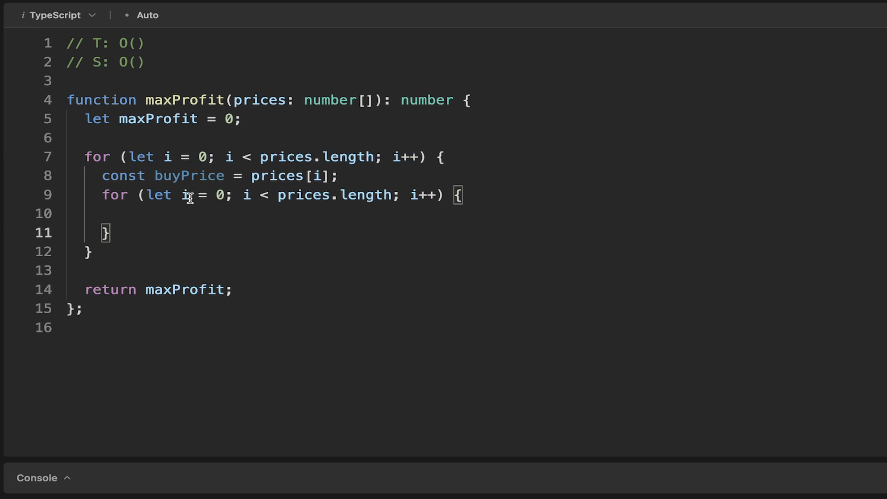
pyautogui.write('j')
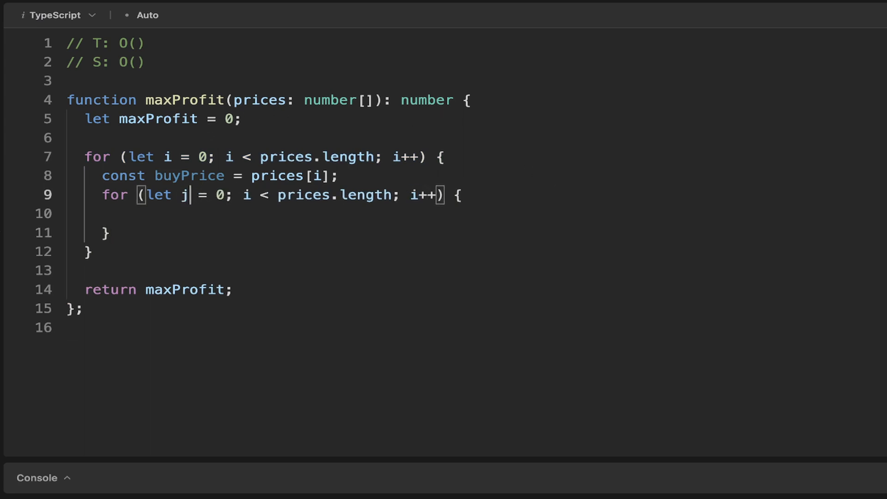
pyautogui.moveTo(221, 195)
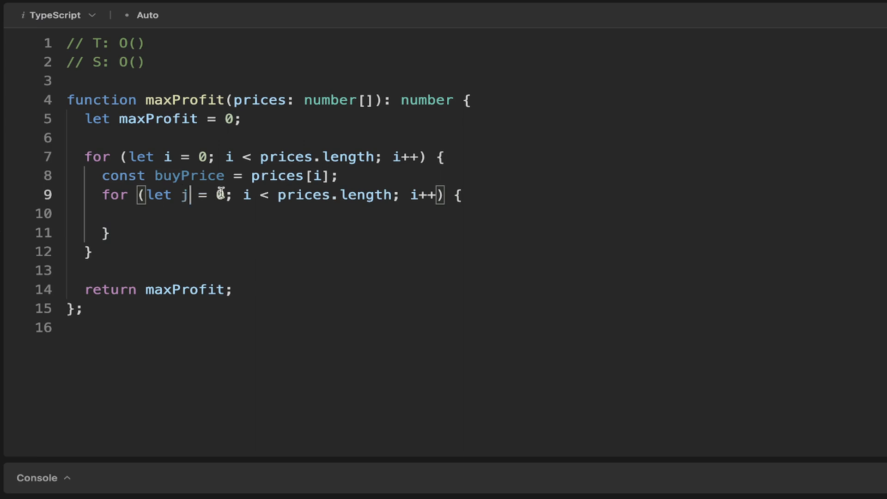
pyautogui.write('i')
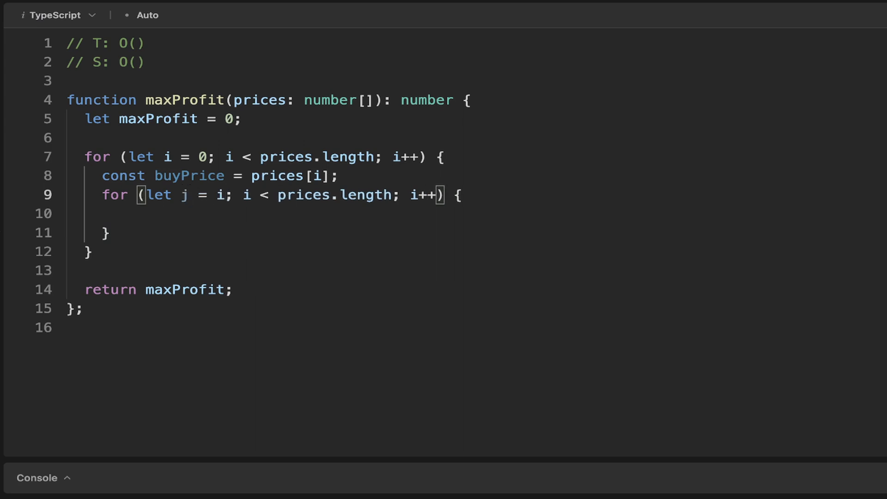
pyautogui.write('+ 1')
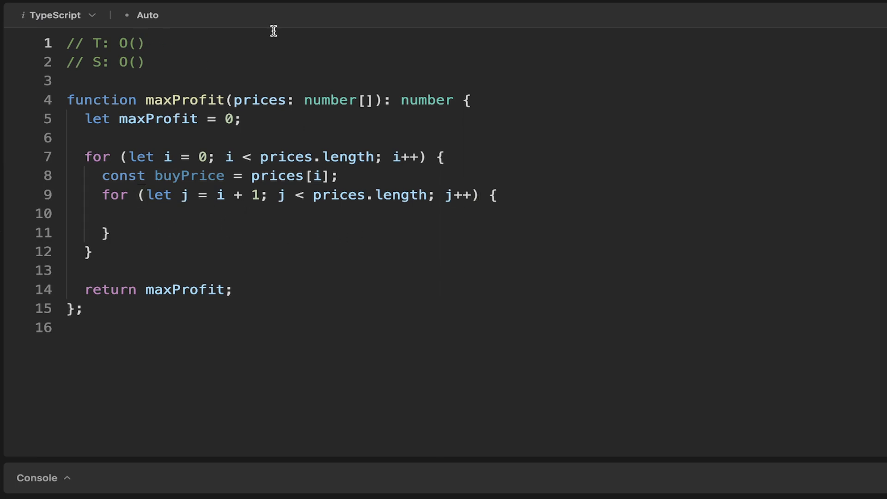
pyautogui.write('n^2')
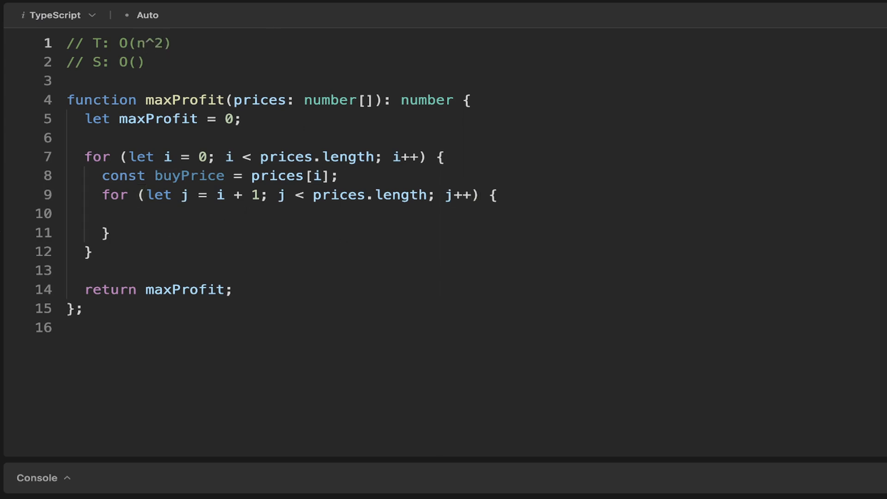
pyautogui.moveTo(370, 77)
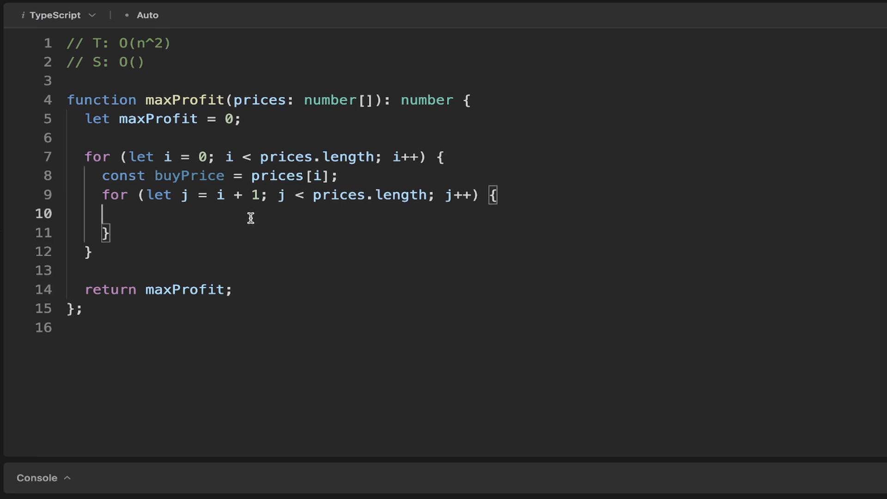
# - Add 'const sellPrice = prices[j];' inside the inner loop
pyautogui.write('c')
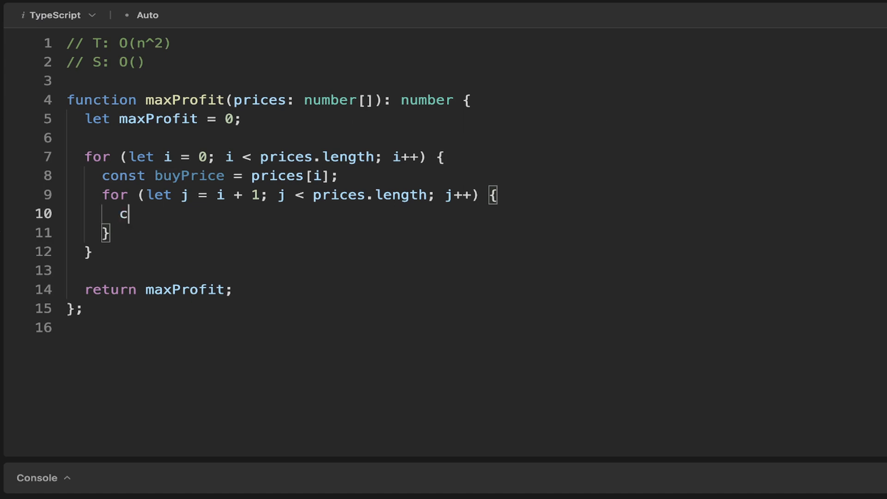
pyautogui.write('onst')
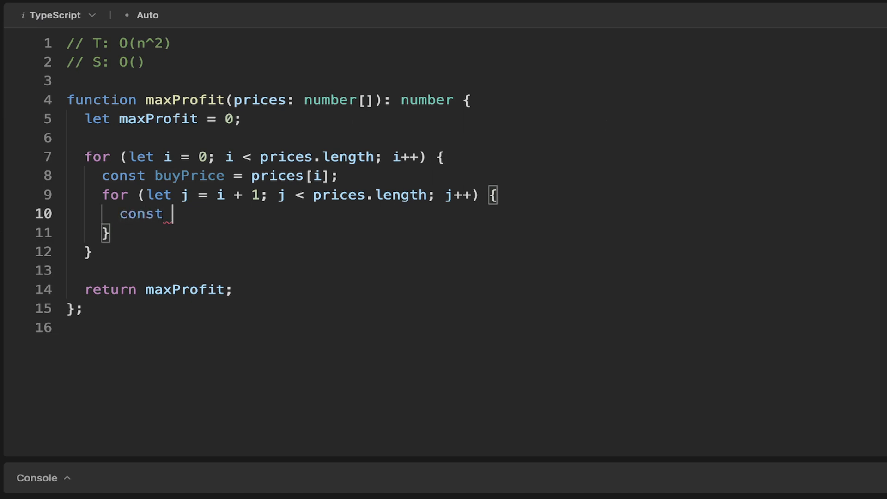
pyautogui.write('sell')
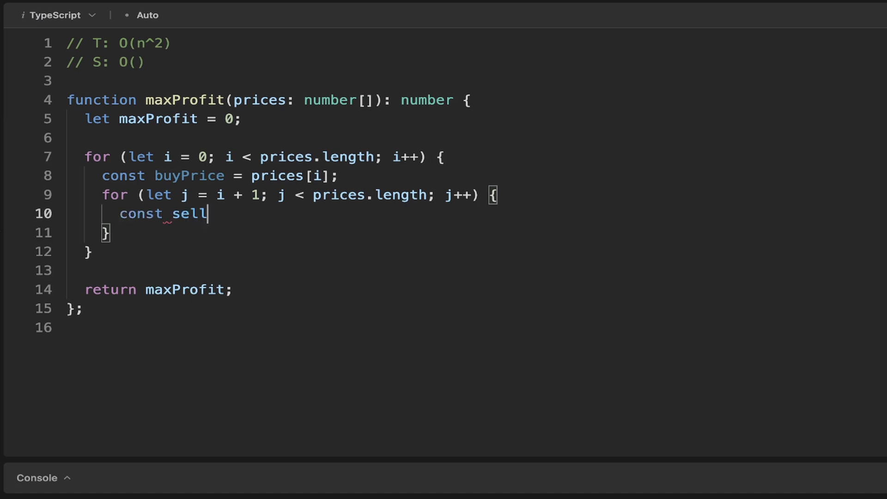
pyautogui.write('Price')
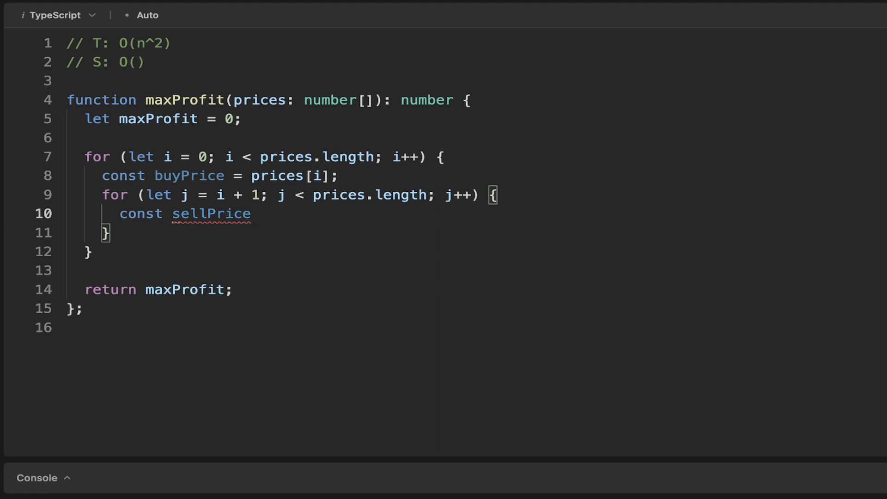
pyautogui.write('= price')
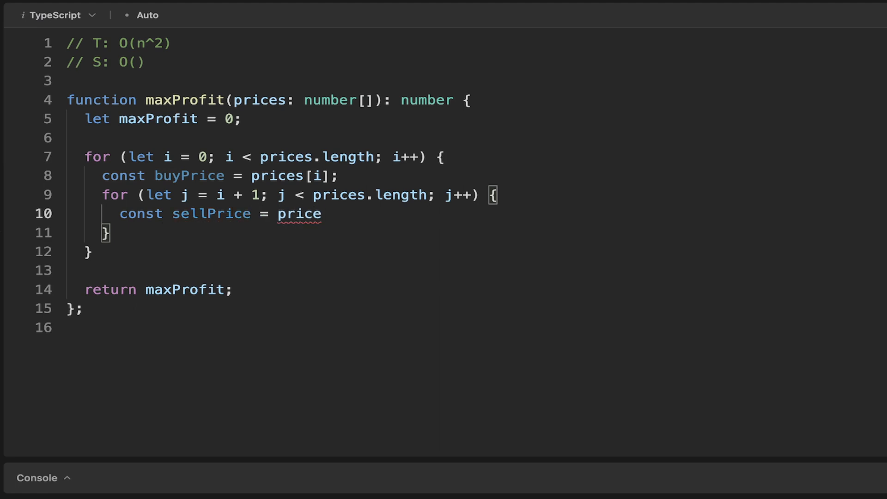
pyautogui.write('[j]')
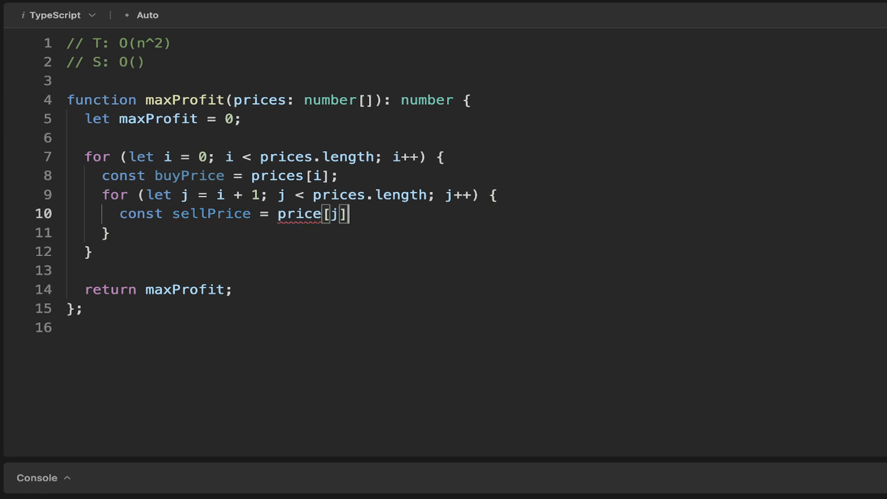
pyautogui.write(';')
pyautogui.write('const')
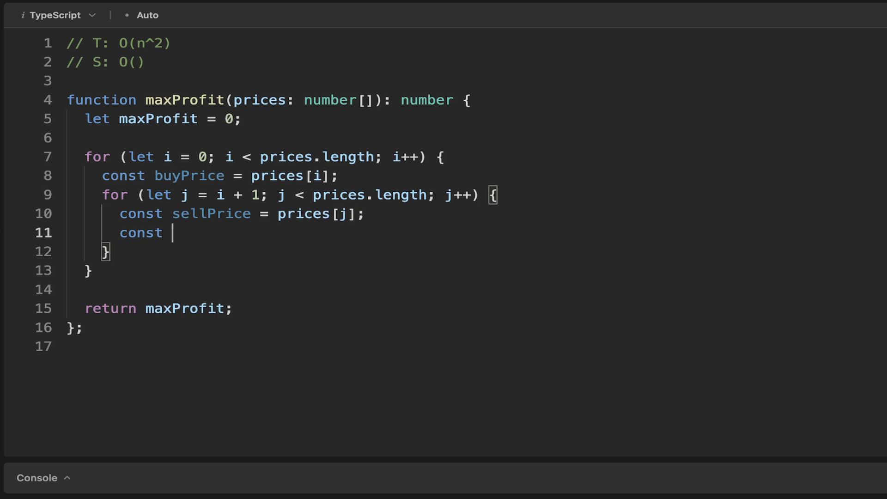
# - Add 'const profit = sellPrice - buyPrice;' and begin an if statement below it
pyautogui.write('profit')
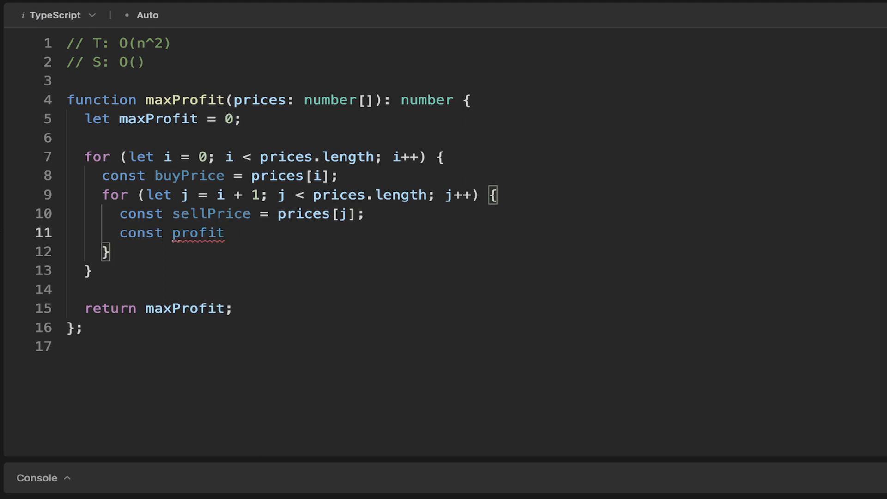
pyautogui.write('= sellPr')
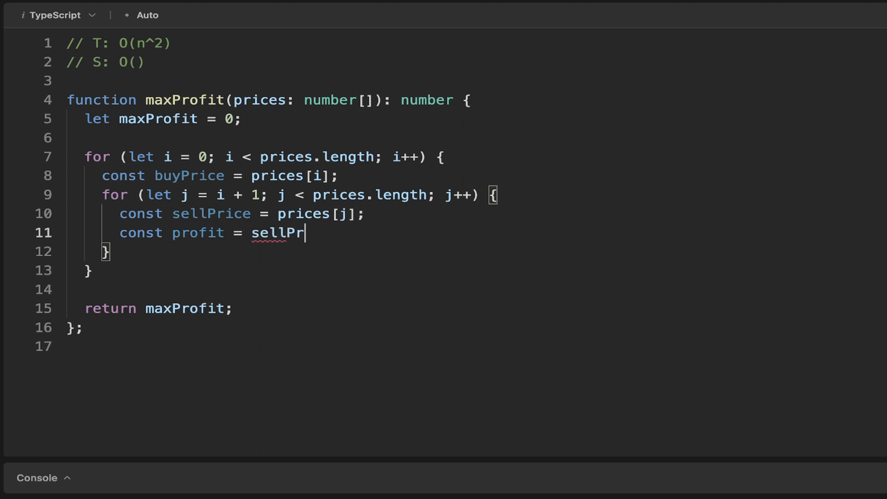
pyautogui.write('ice - buy')
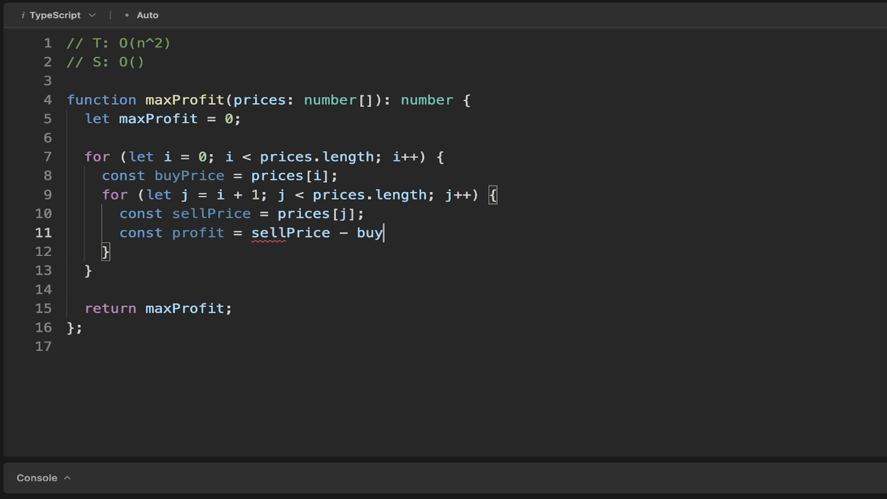
pyautogui.write('Price;')
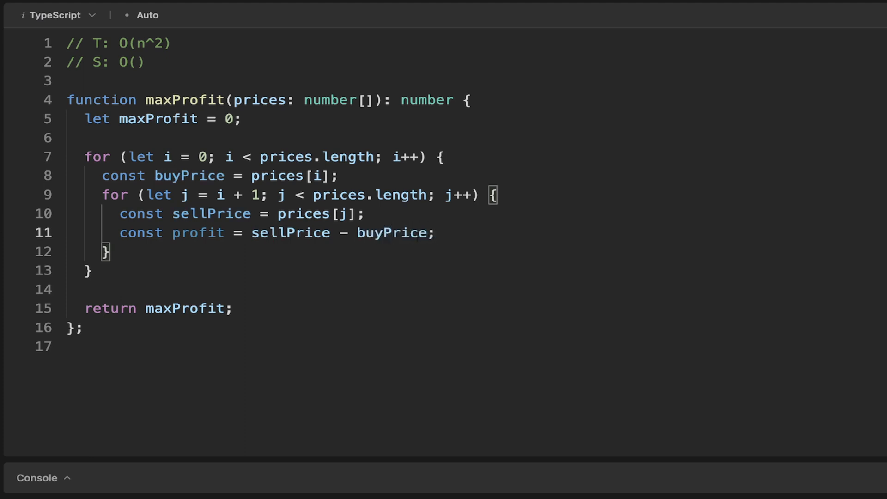
pyautogui.write('if (')
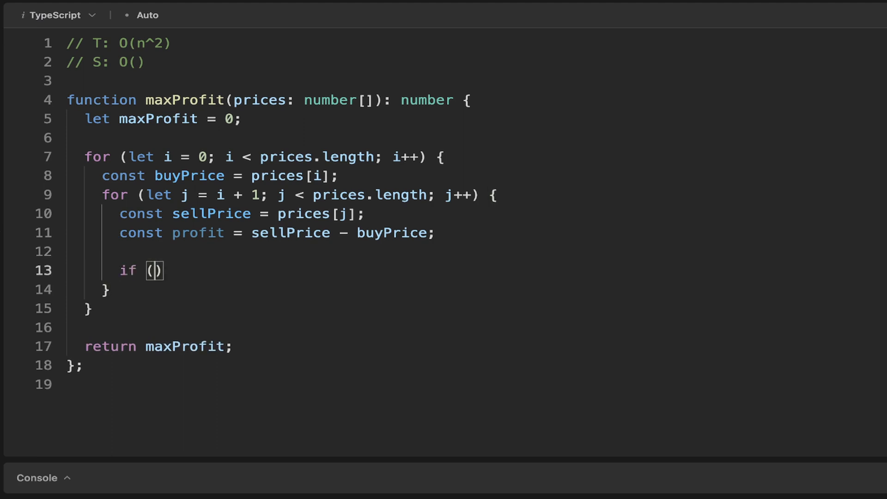
# - Write 'if (profit > maxProfit) { maxProfit = profit; }' to keep the largest profit
pyautogui.write('profi')
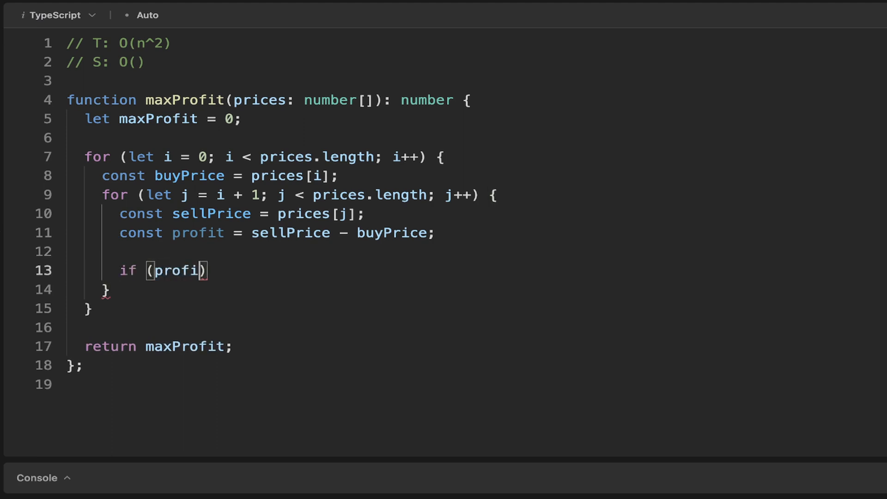
pyautogui.write('t')
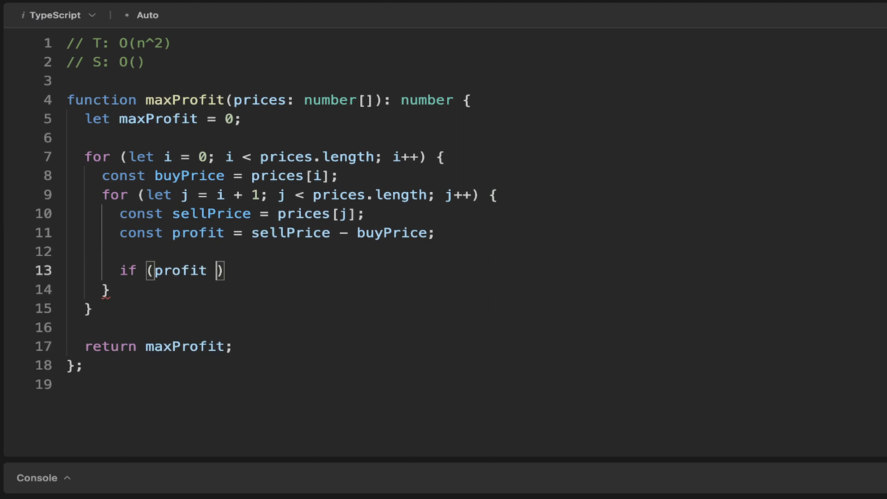
pyautogui.write('> max')
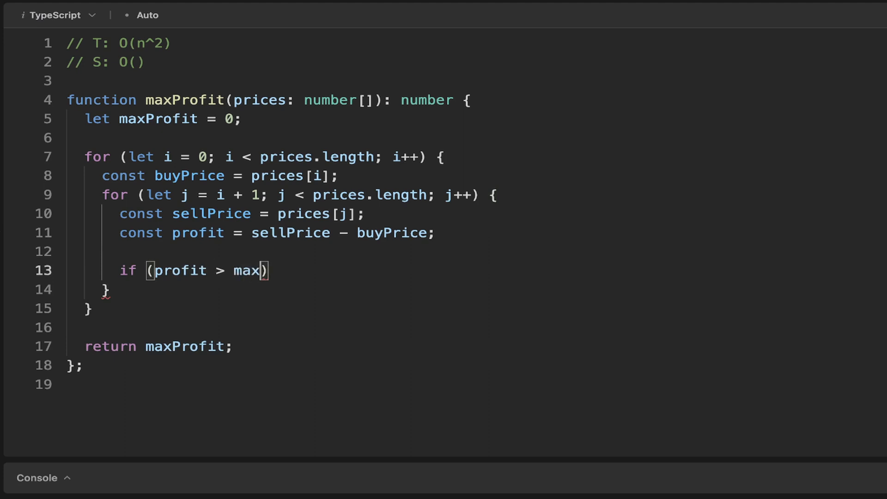
pyautogui.write('P')
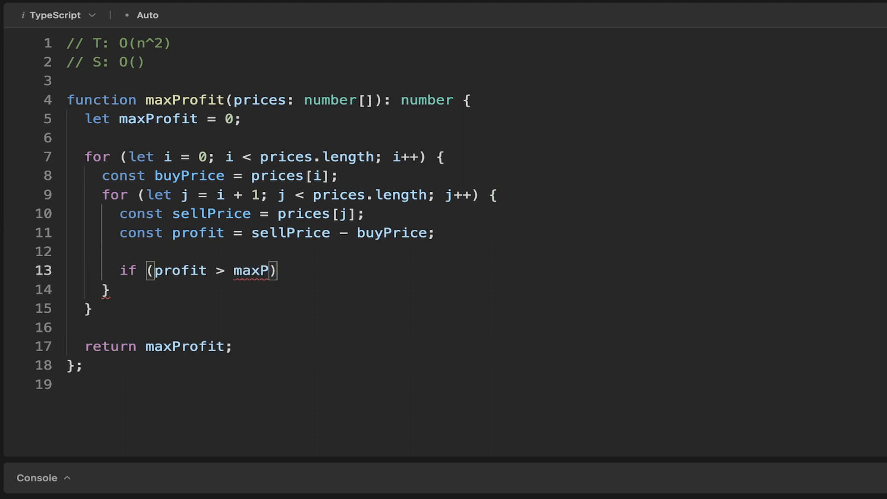
pyautogui.write('rofit')
pyautogui.write('max')
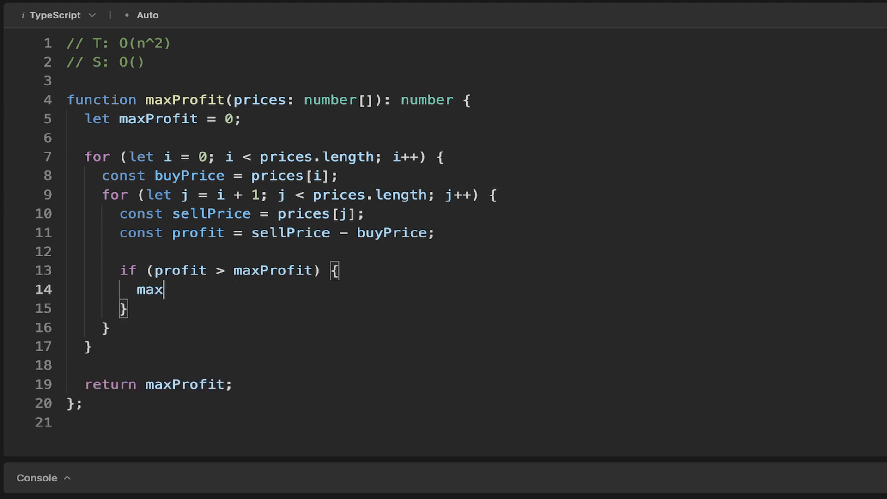
pyautogui.write('P')
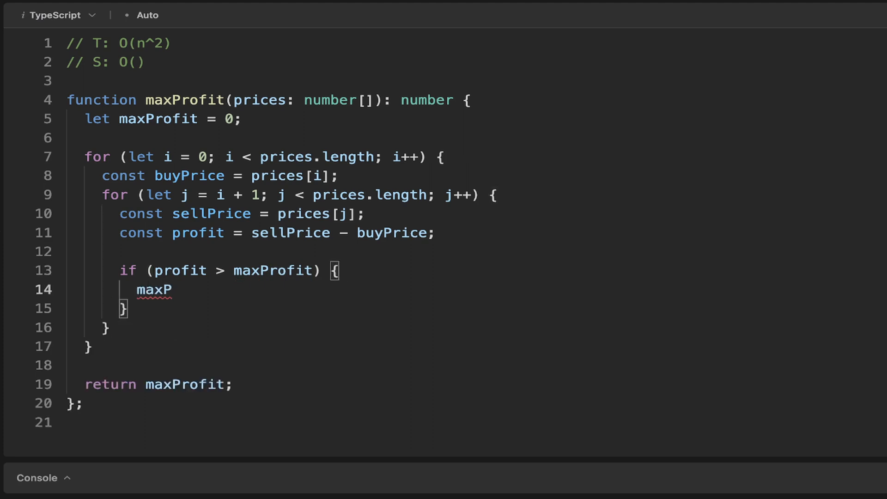
pyautogui.write('rofit =')
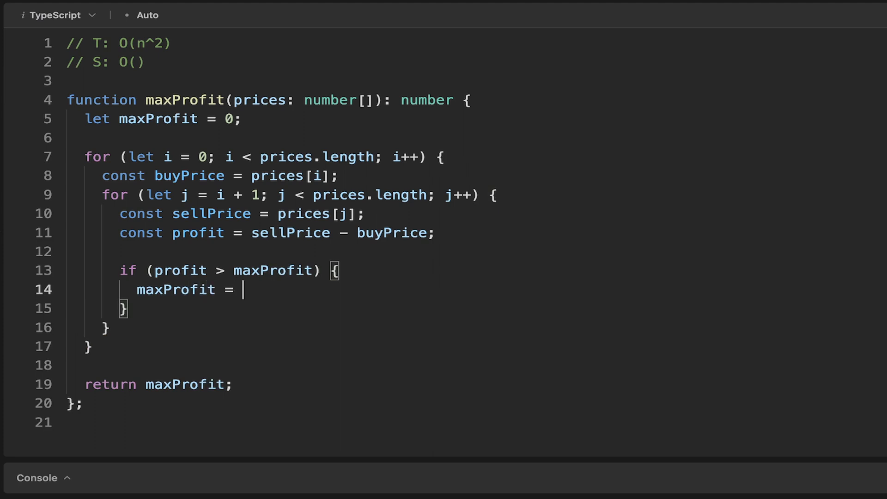
pyautogui.write('profit;')
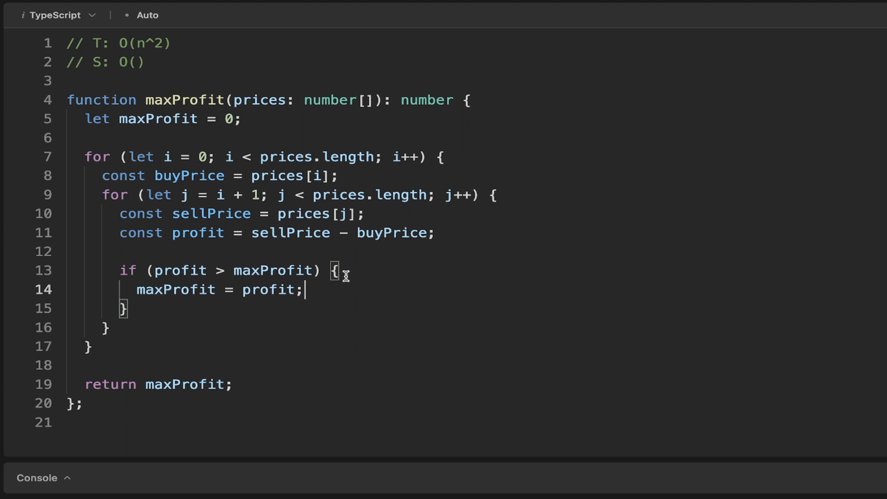
pyautogui.moveTo(138, 61)
pyautogui.write('1')
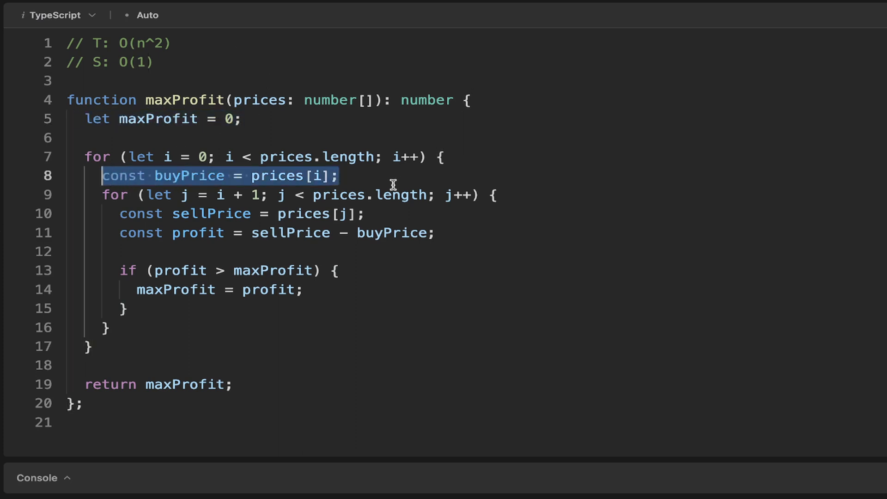
# - Run the nested-loop solution, confirm Accepted with output 5, and close the results panel
pyautogui.click(435, 232)
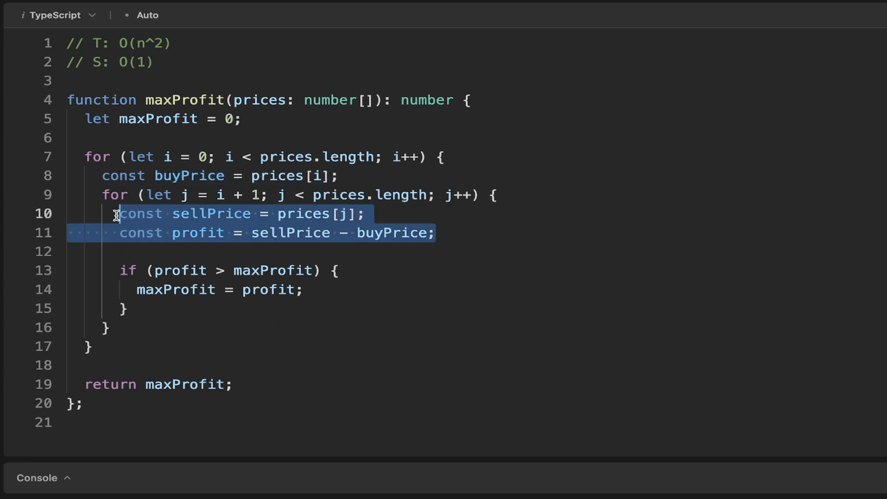
pyautogui.moveTo(174, 248)
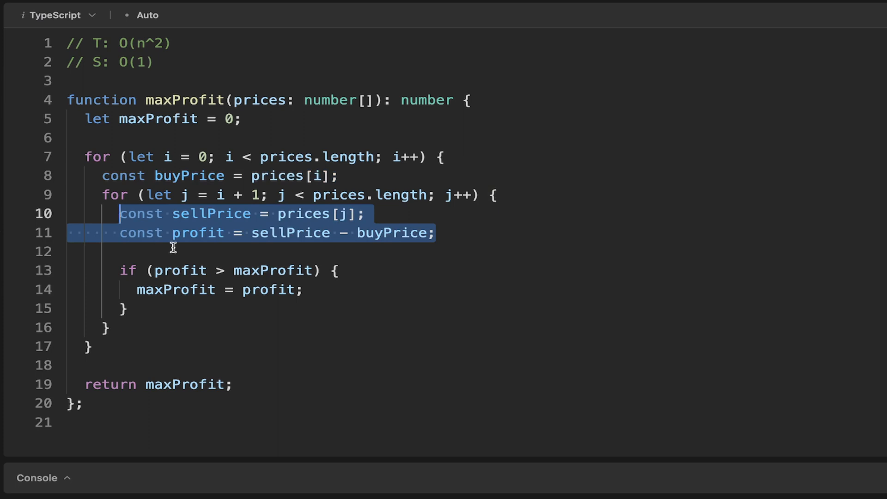
pyautogui.moveTo(523, 300)
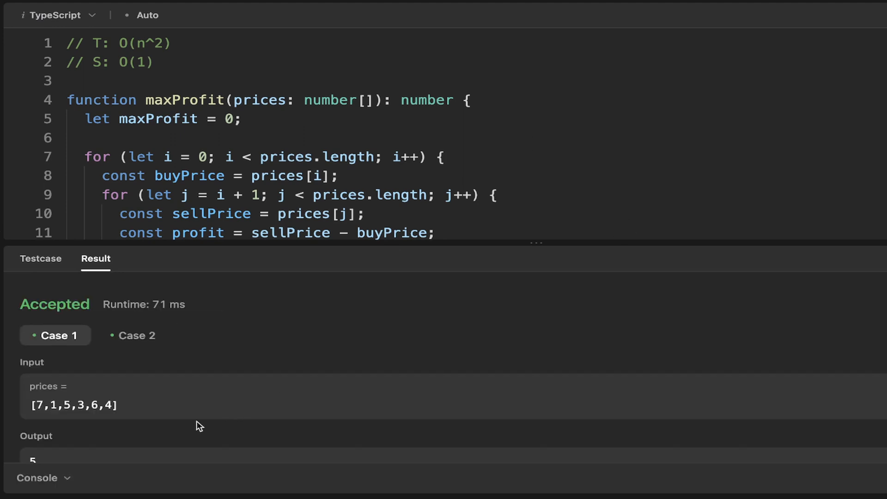
pyautogui.moveTo(61, 485)
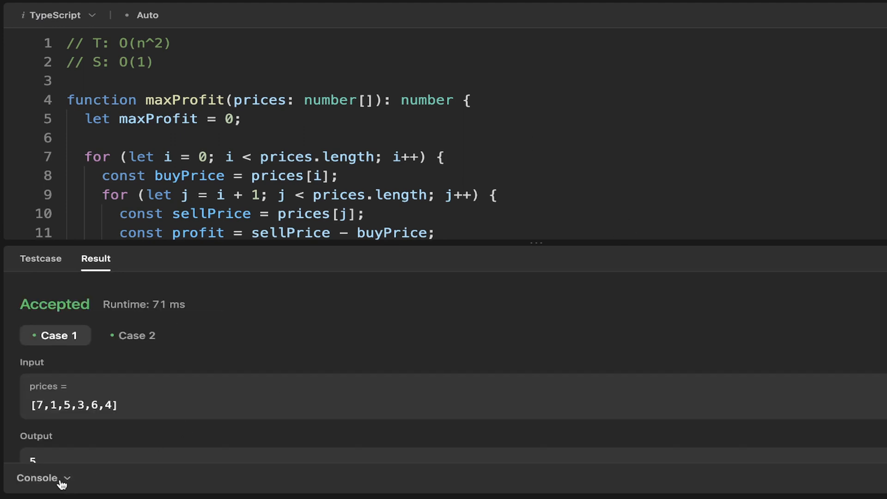
pyautogui.click(43, 477)
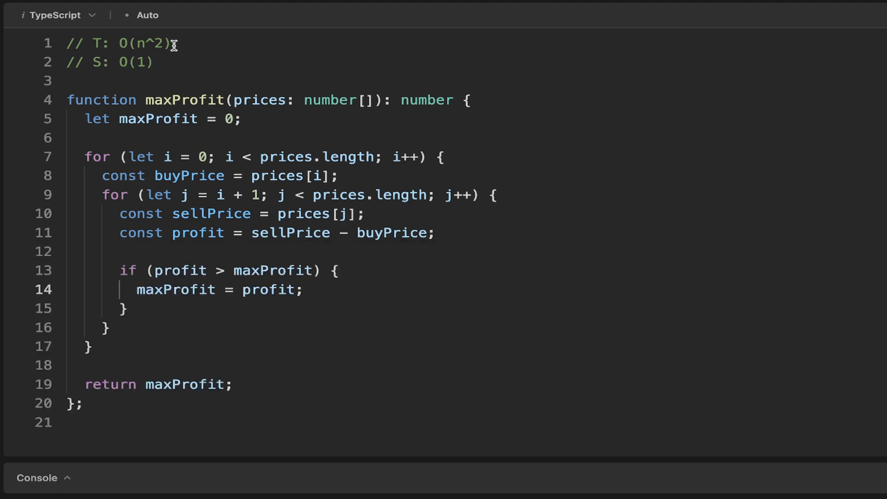
pyautogui.moveTo(381, 249)
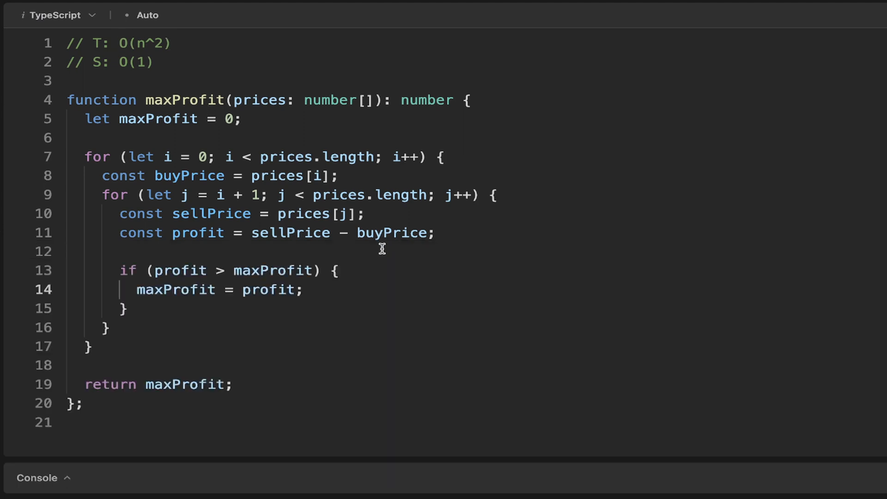
pyautogui.moveTo(165, 44)
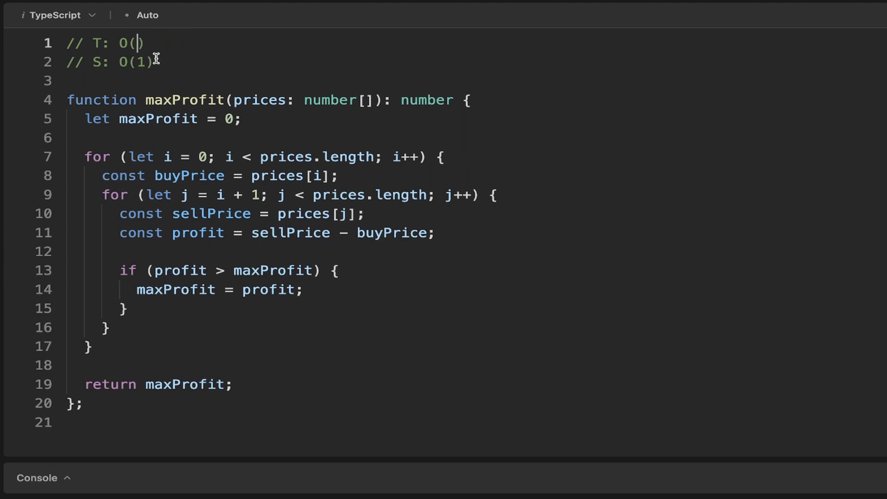
# - Clear both complexity comments to O() and delete the nested loop body, keeping the outer for header
pyautogui.press('Backspace')
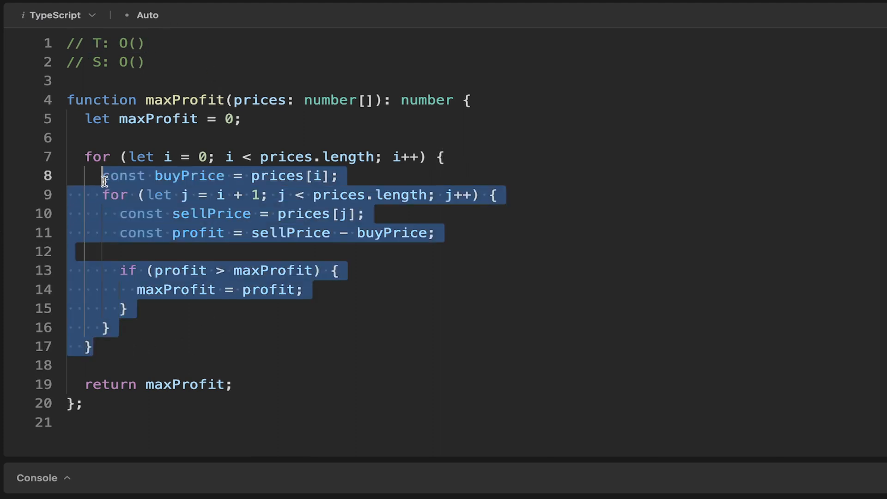
pyautogui.moveTo(101, 176); pyautogui.dragTo(85, 157)
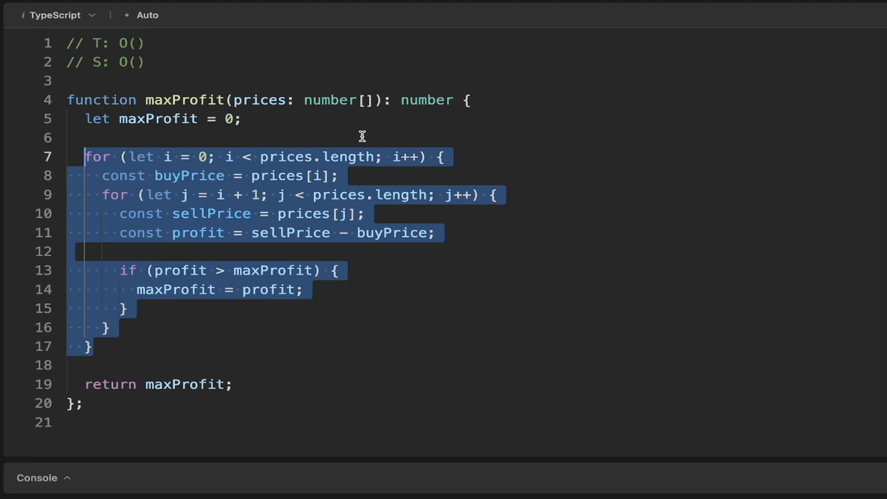
pyautogui.press('Delete')
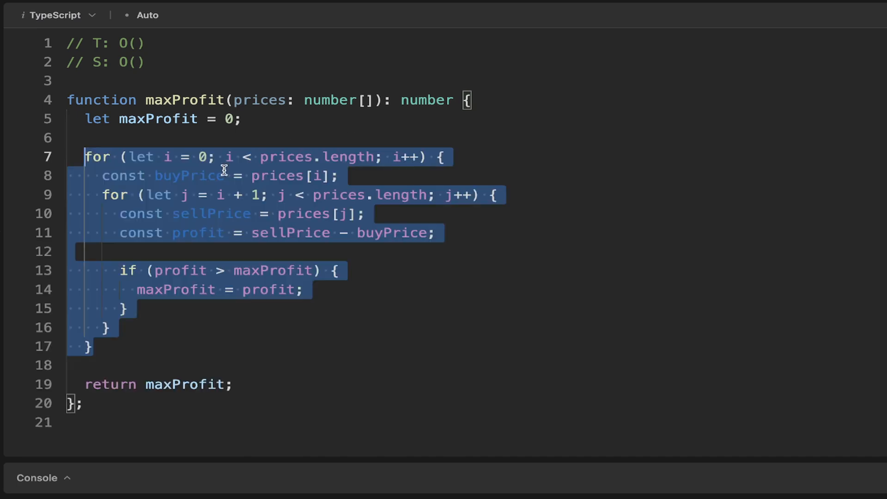
pyautogui.click(151, 309)
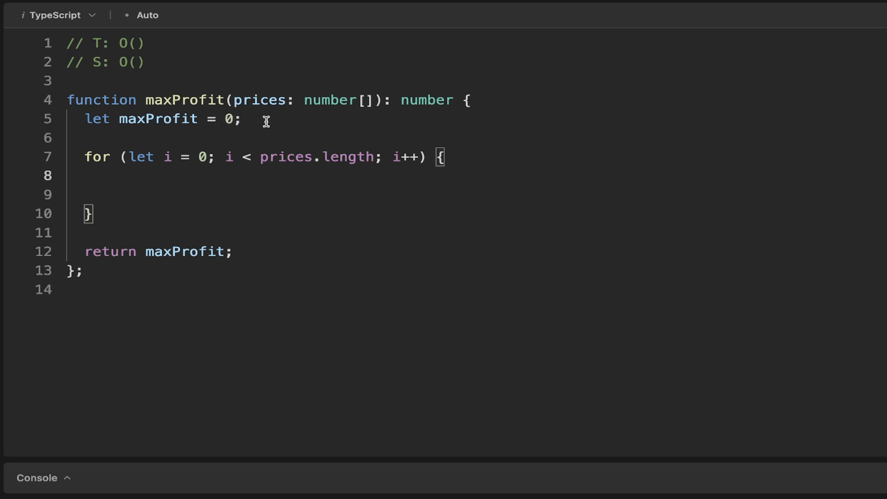
# - Declare 'let minPrice = prices[0];' below the maxProfit declaration
pyautogui.write('let')
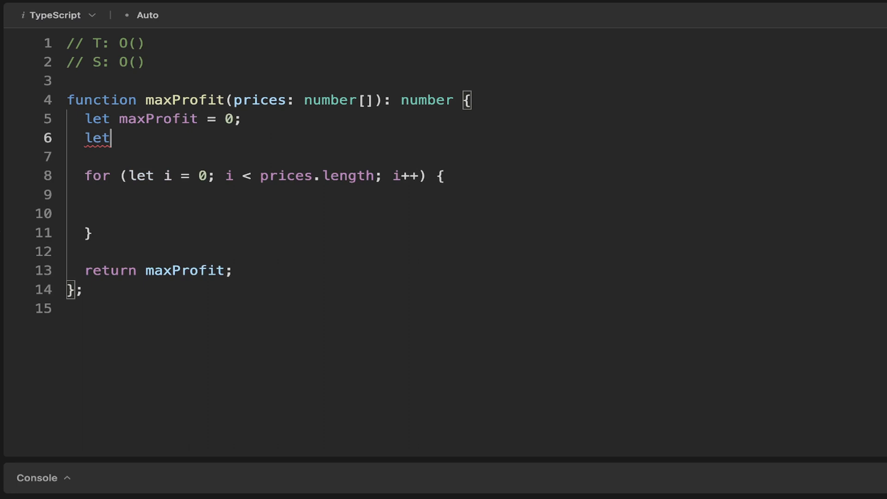
pyautogui.write('minPric')
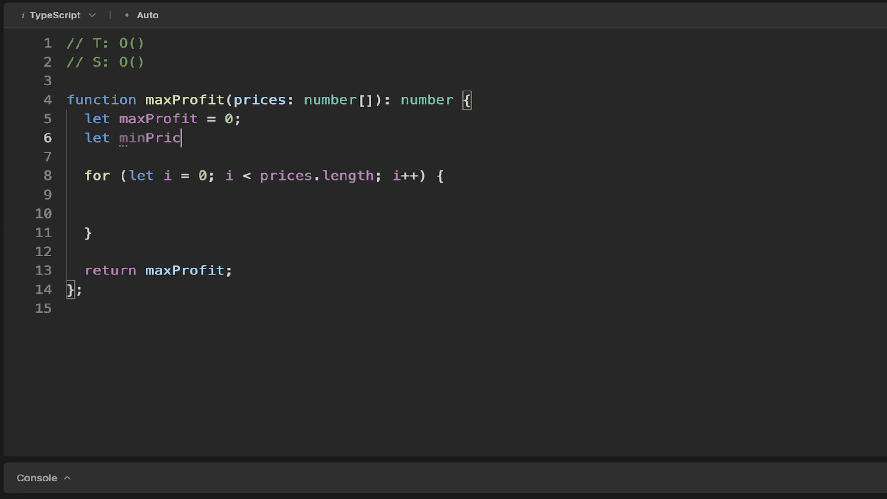
pyautogui.write('e = pric')
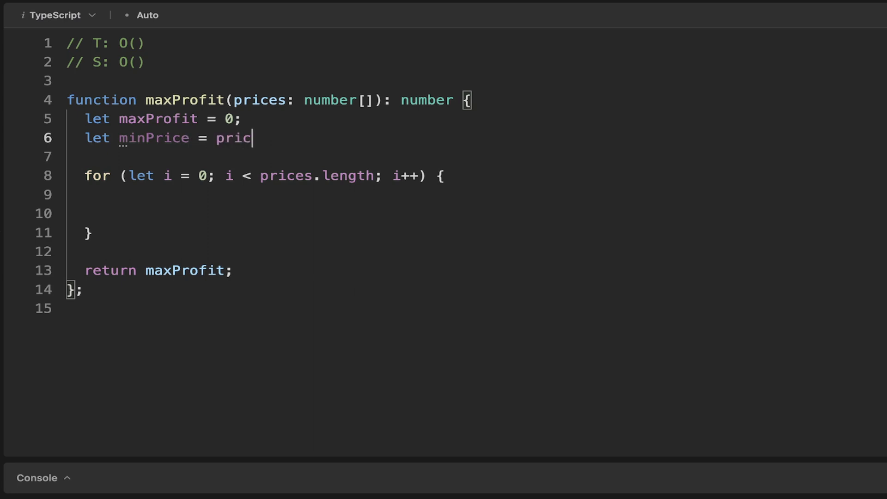
pyautogui.write('es[0]')
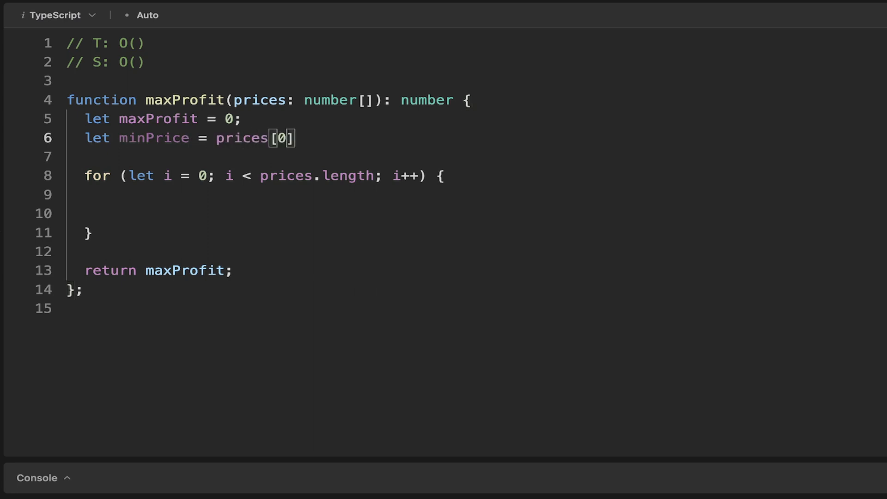
pyautogui.write(';')
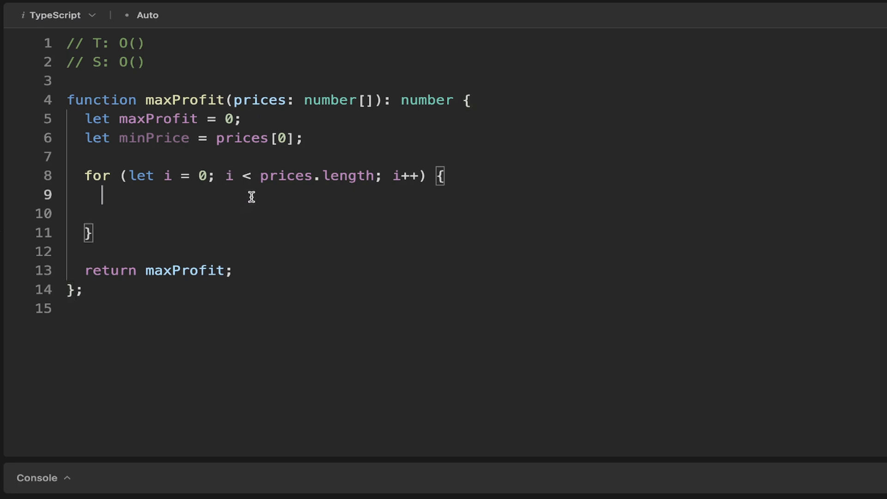
pyautogui.moveTo(386, 33)
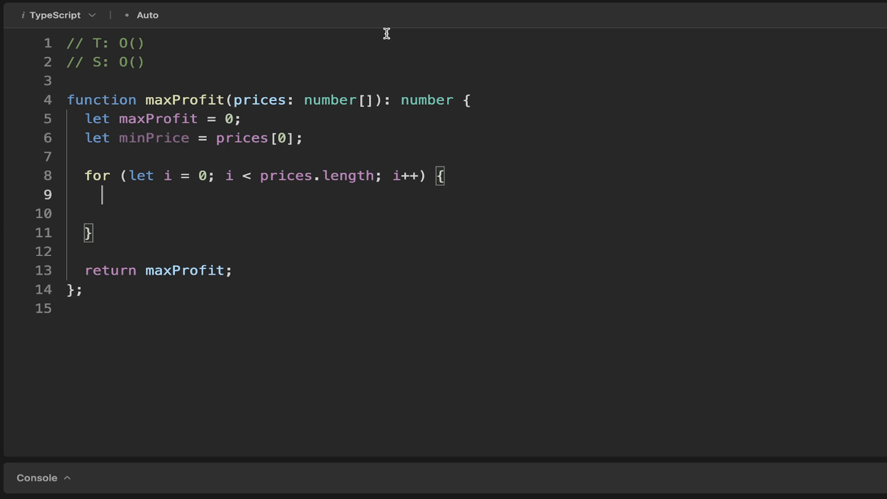
# - Write 'if (prices[i] < minPrice) minPrice = prices[i]' inside the loop
pyautogui.write('if (p')
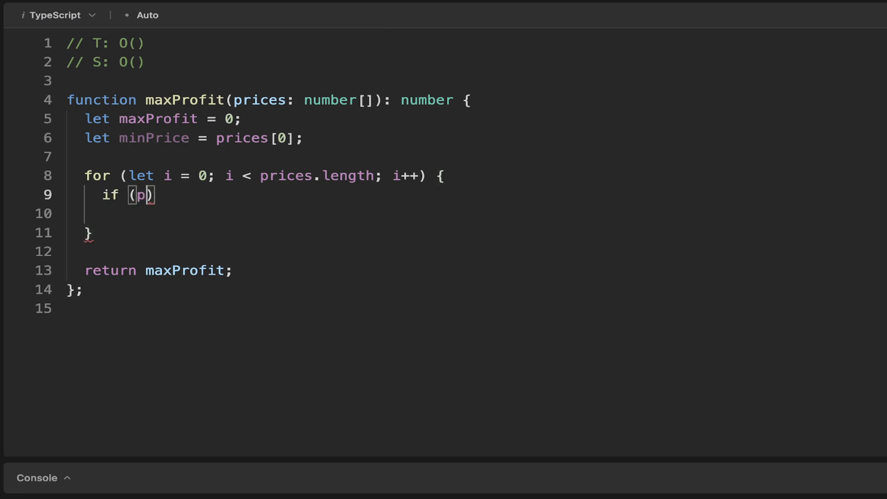
pyautogui.write('rices')
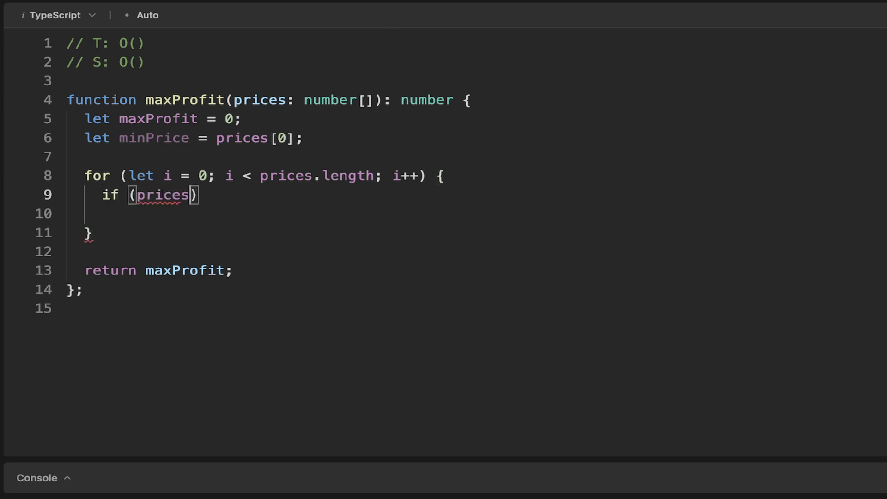
pyautogui.write('[i]')
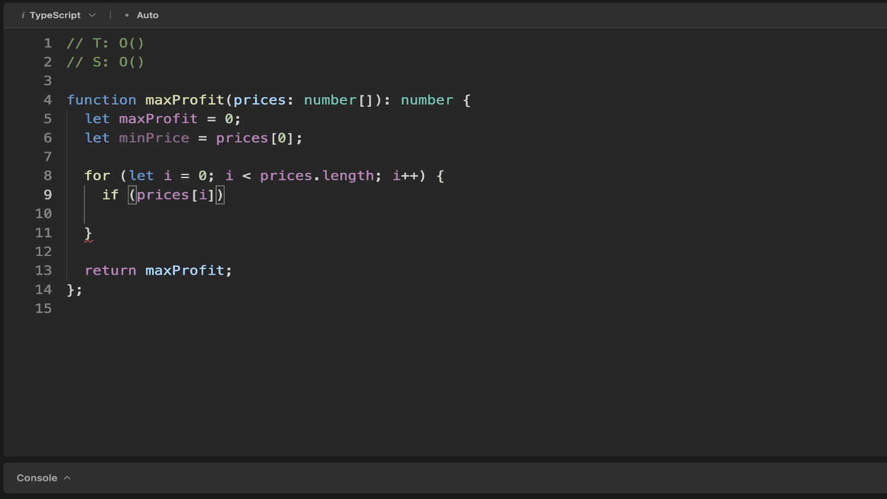
pyautogui.write('< mi')
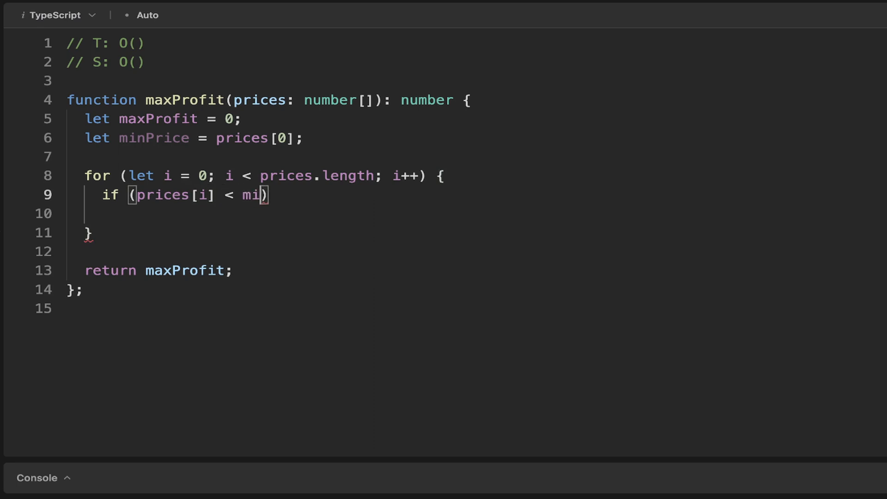
pyautogui.write('nPrice')
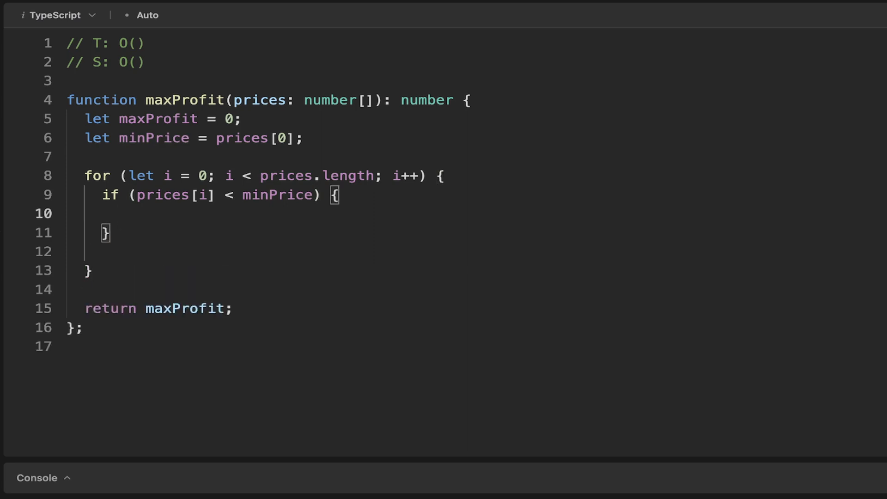
pyautogui.write('min')
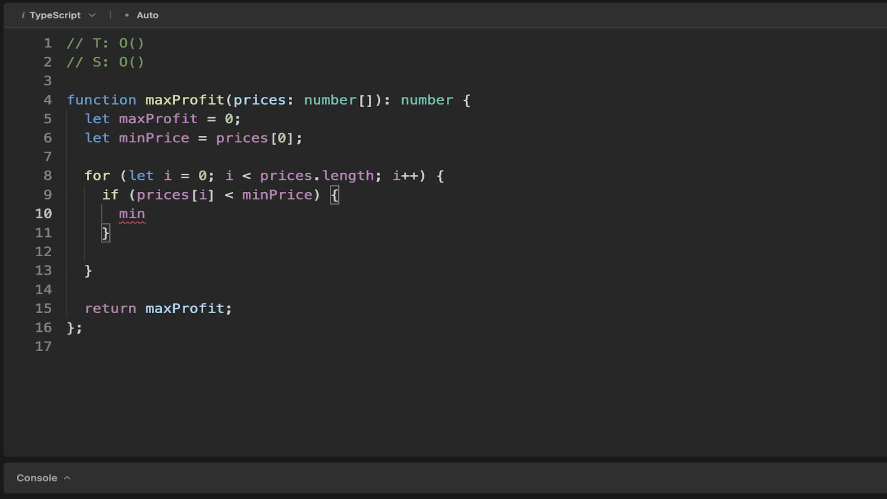
pyautogui.write('Price = p')
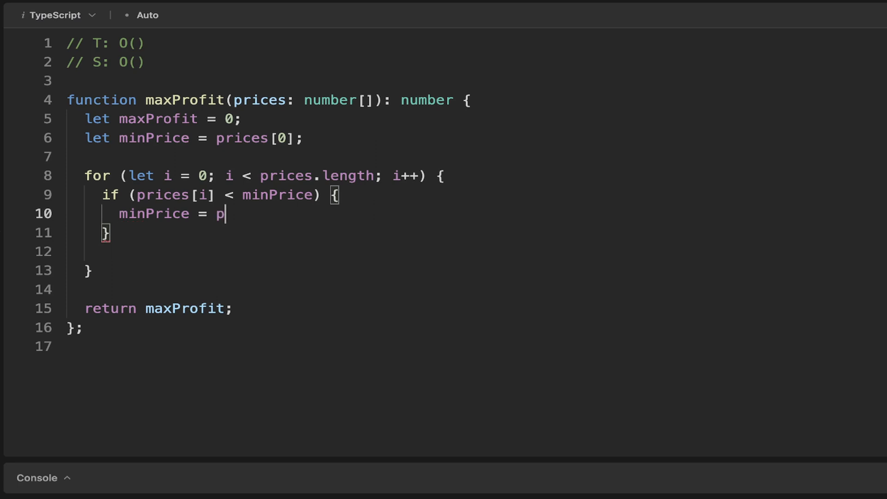
pyautogui.write('rices[i]')
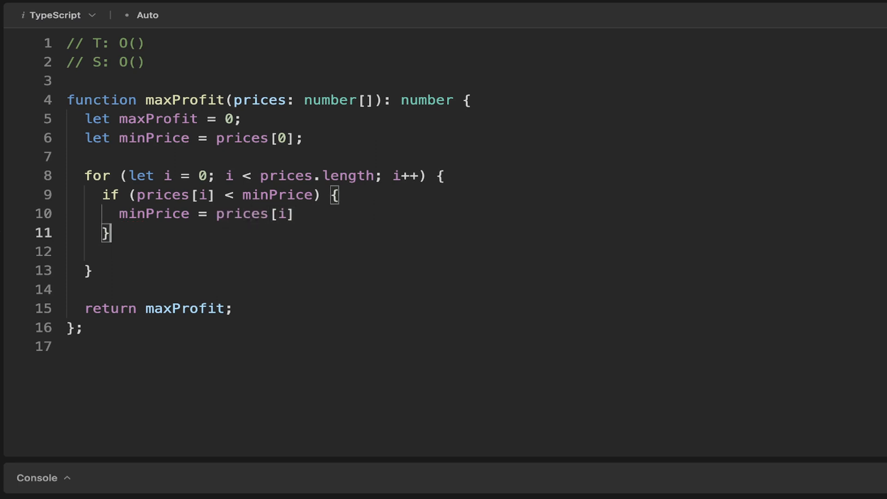
# - Below the minPrice check, begin declaring 'const profit'
pyautogui.press('enter')
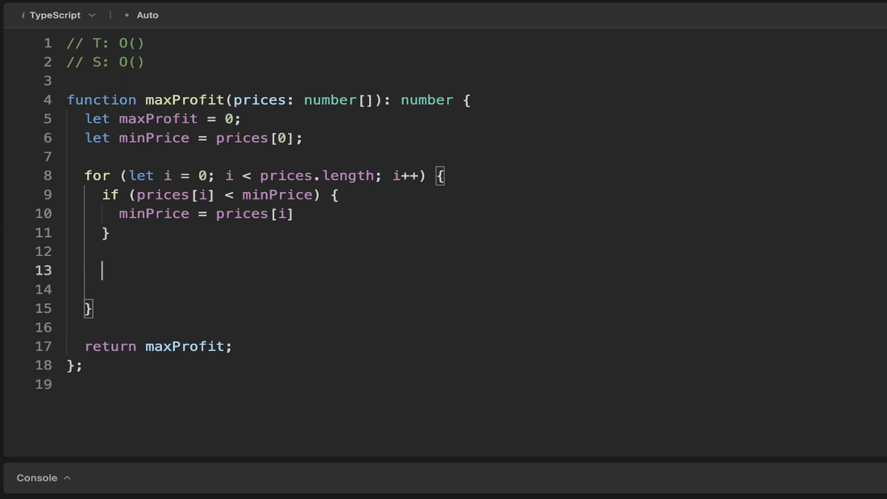
pyautogui.write('cons')
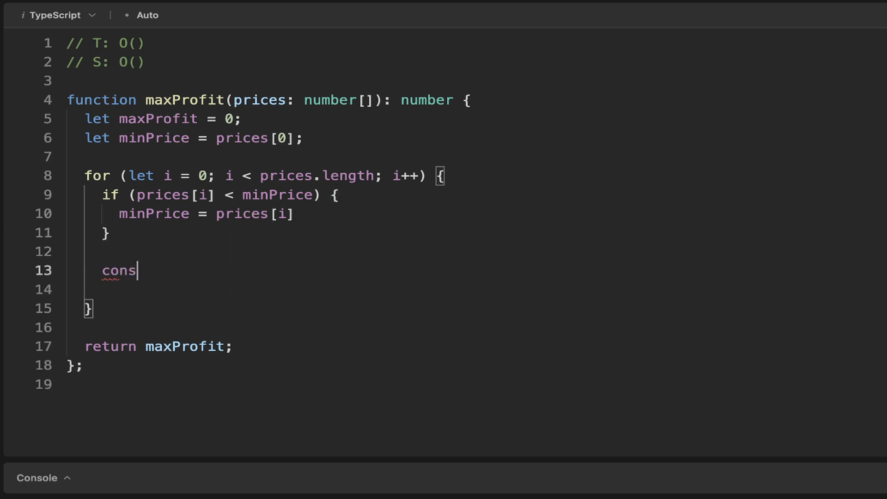
pyautogui.write('t')
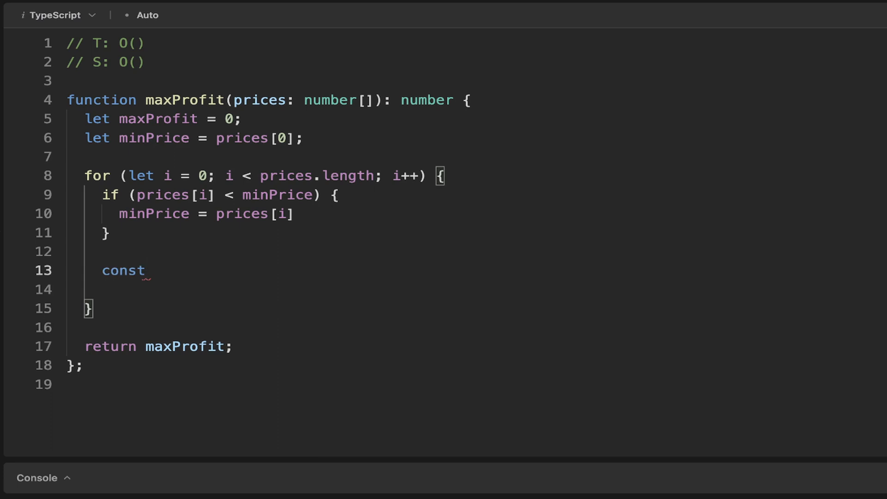
pyautogui.write('profi')
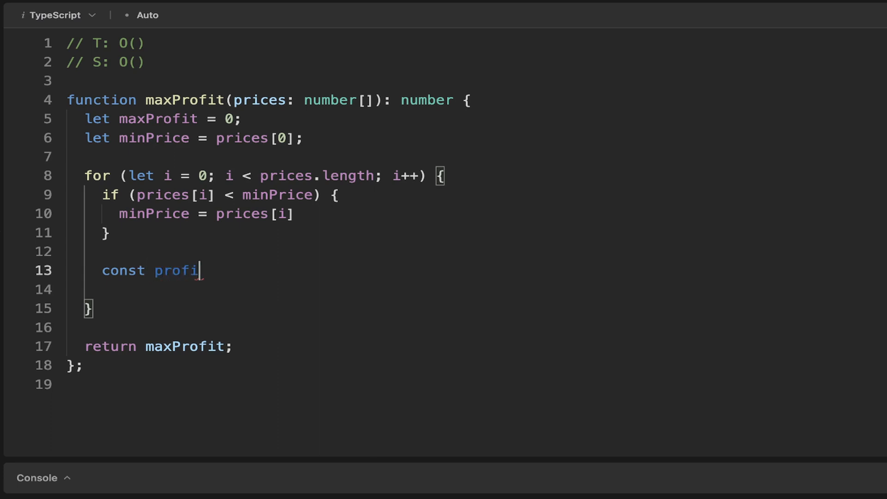
# - Write const profit = prices[i] - minPrice; inside the loop
pyautogui.write('t =')
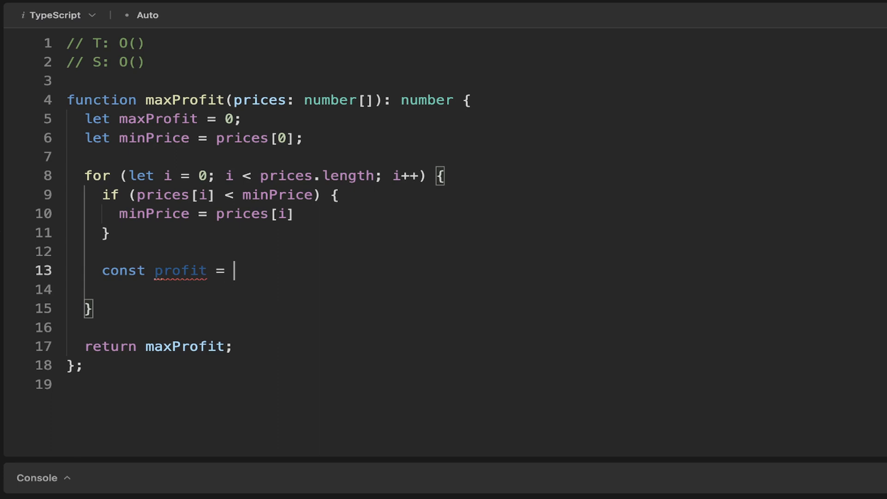
pyautogui.write('prices')
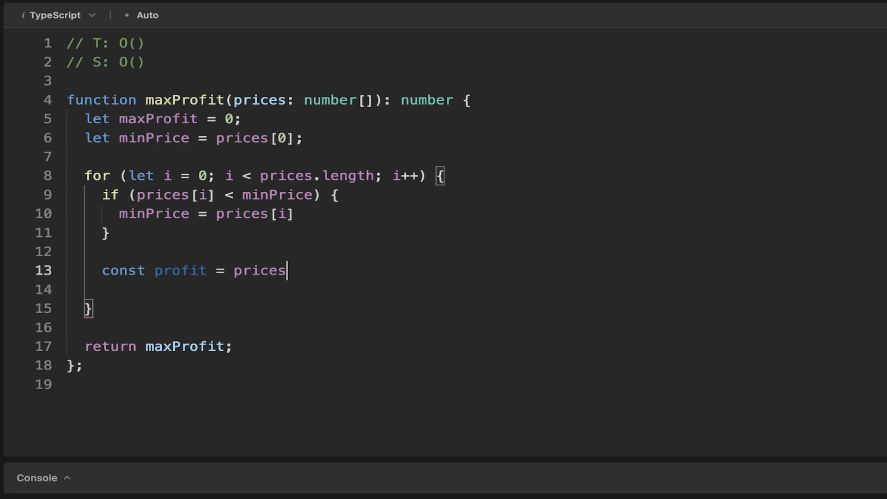
pyautogui.write('[i]')
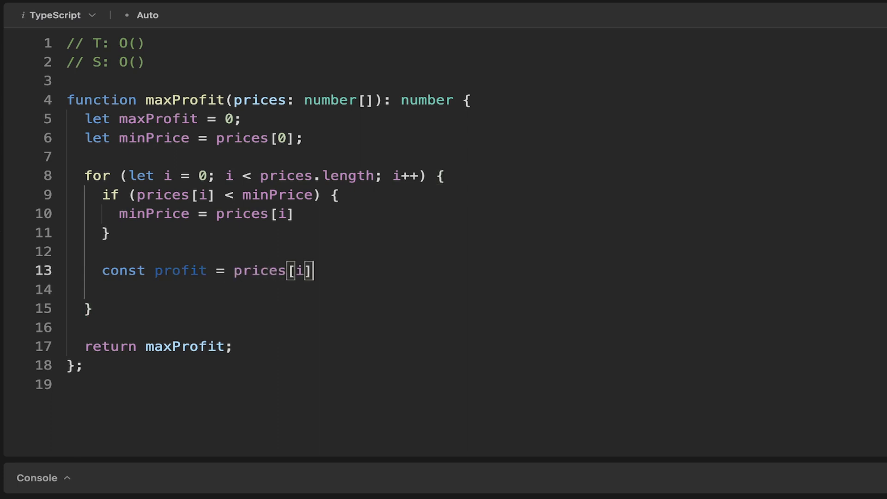
pyautogui.write('- min')
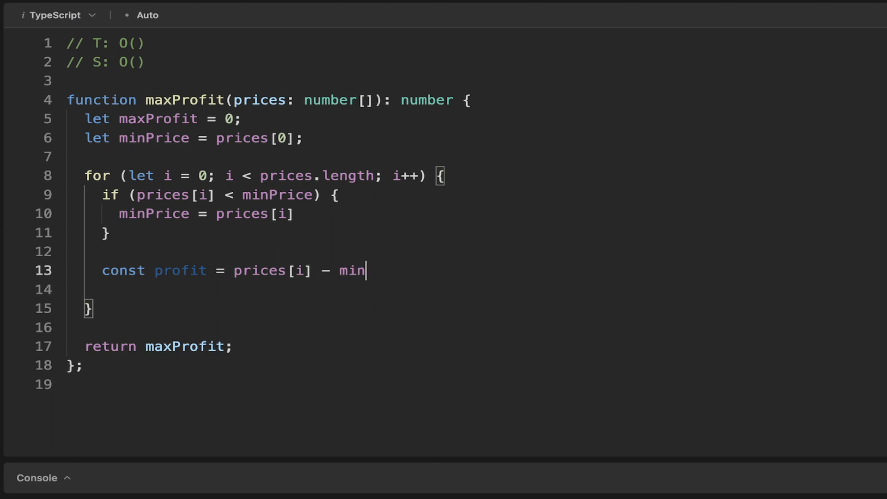
pyautogui.write('Price')
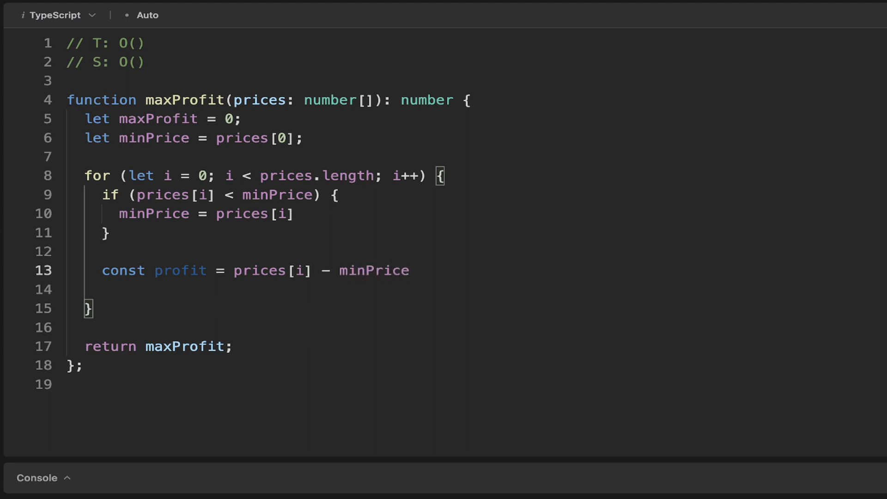
pyautogui.write(';')
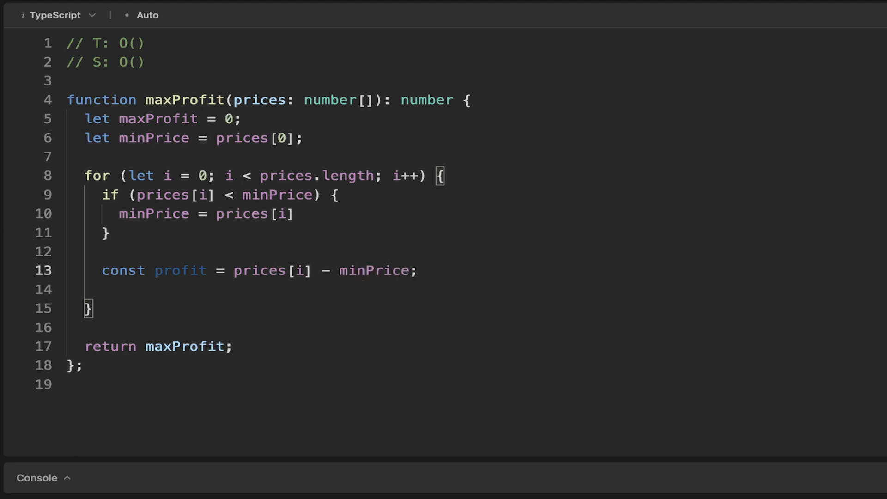
pyautogui.press('Enter')
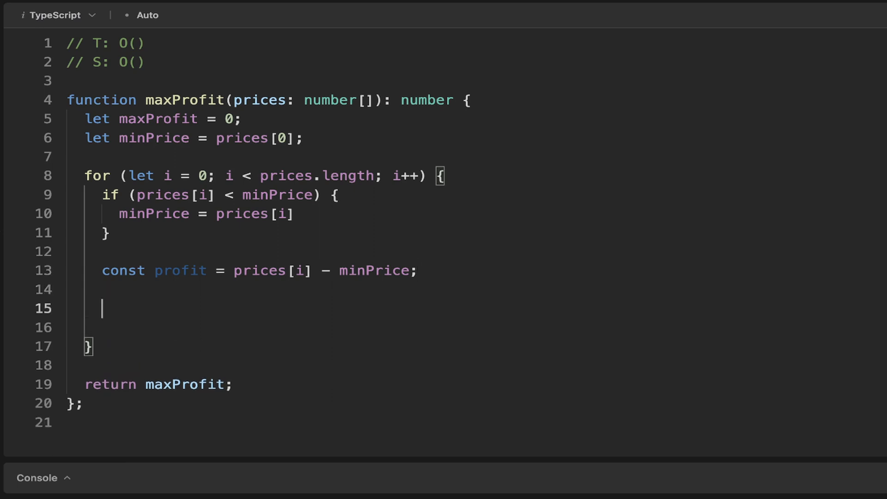
# - Add if (profit > maxProfit) { maxProfit = profit; } to keep the best profit
pyautogui.write('if')
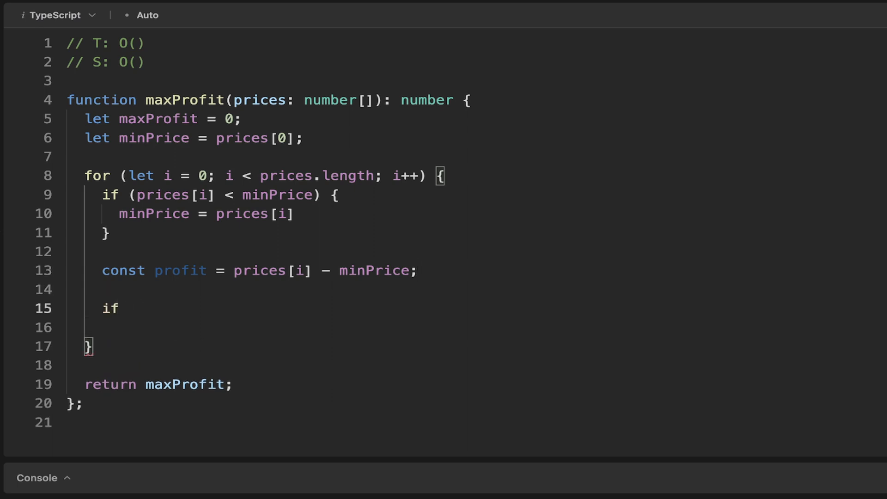
pyautogui.write('(profit)')
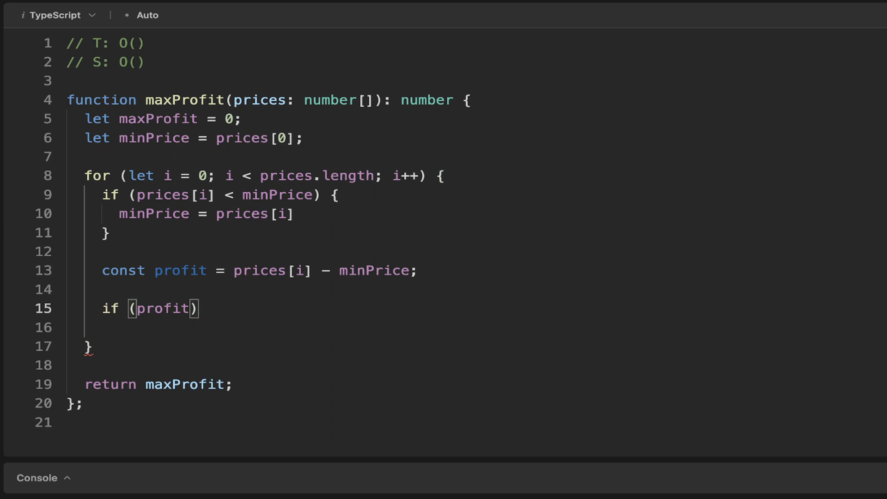
pyautogui.write('> ma')
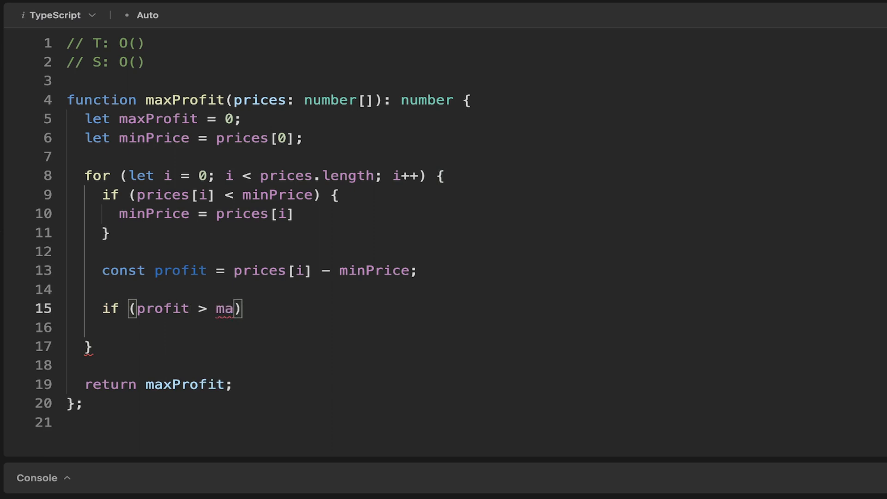
pyautogui.write('xProfit')
pyautogui.click(275, 327)
pyautogui.write('max')
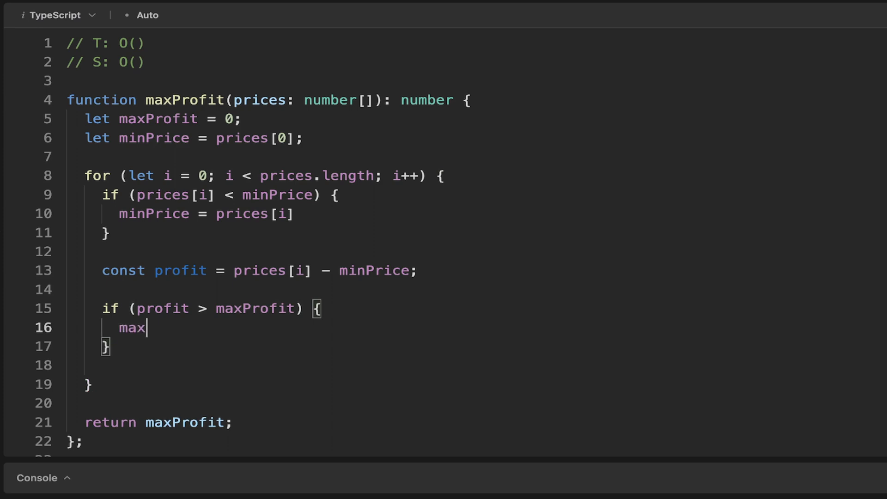
pyautogui.write('Profit')
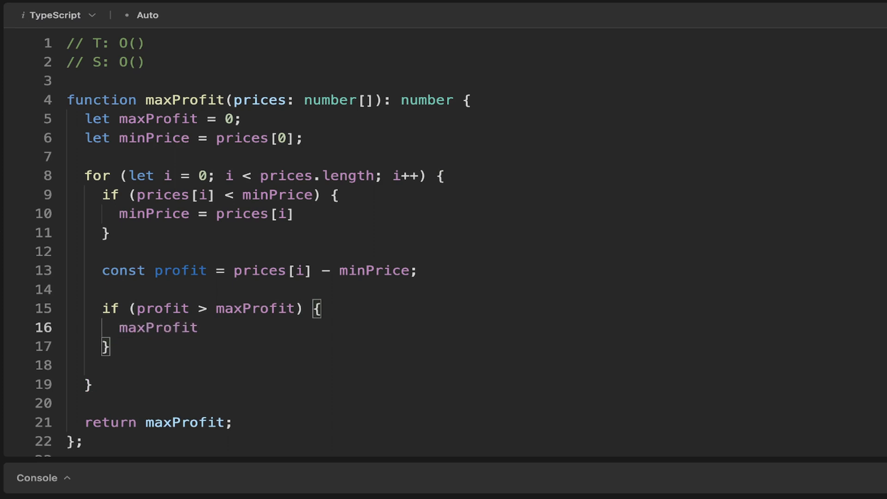
pyautogui.write('= profit')
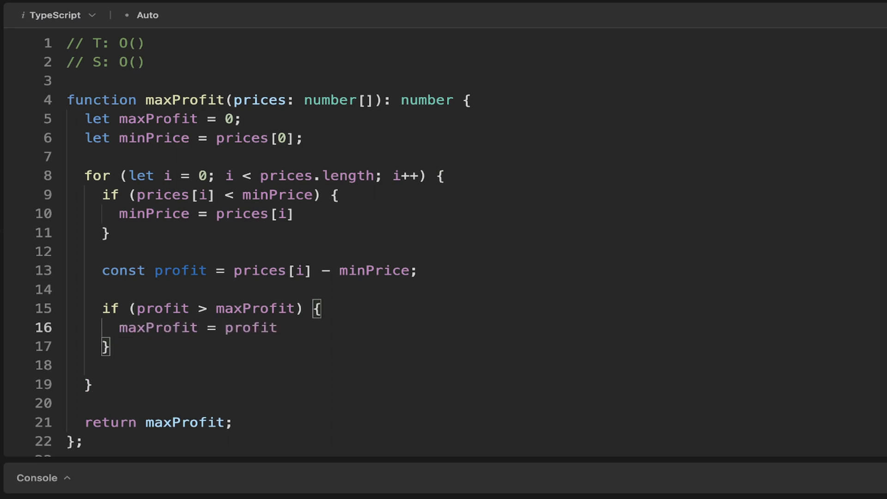
pyautogui.write(';')
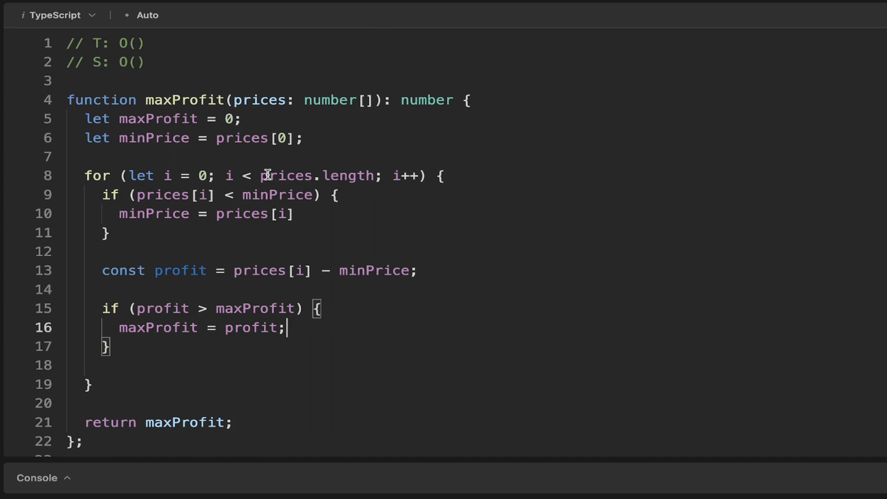
pyautogui.moveTo(126, 255)
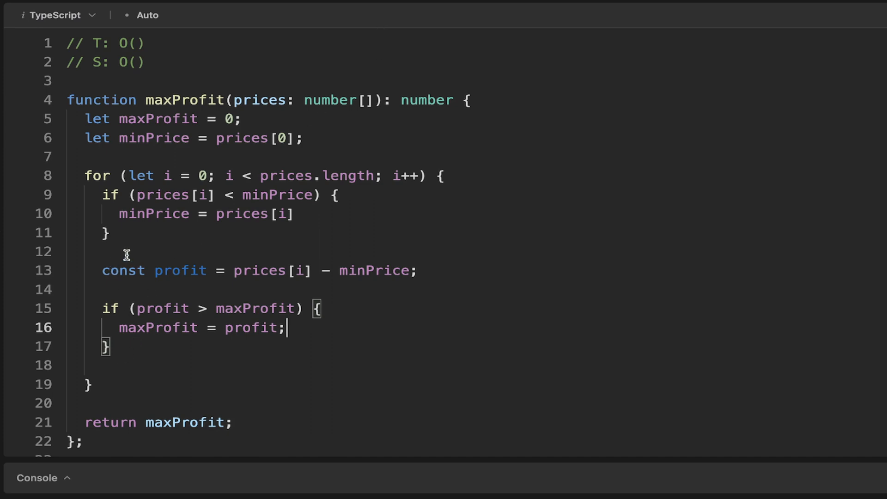
pyautogui.moveTo(136, 48)
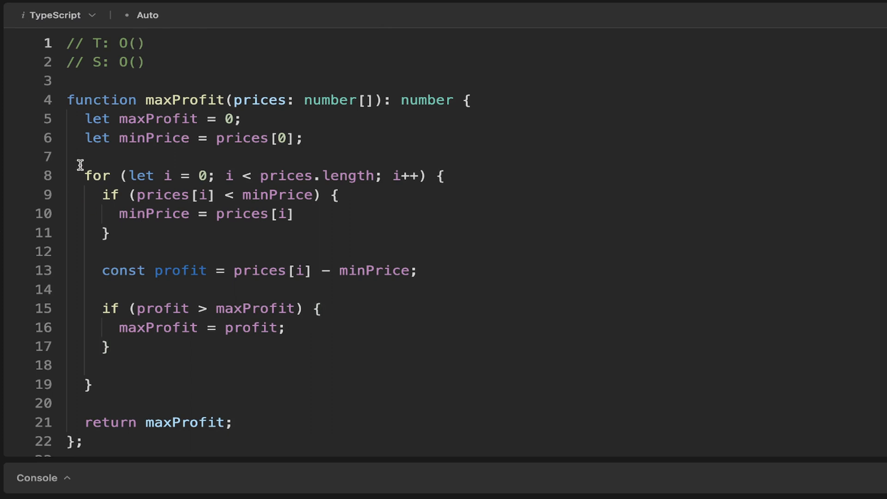
# - Fill the complexity comments with O(n) time and O(1) space before submitting
pyautogui.write('n')
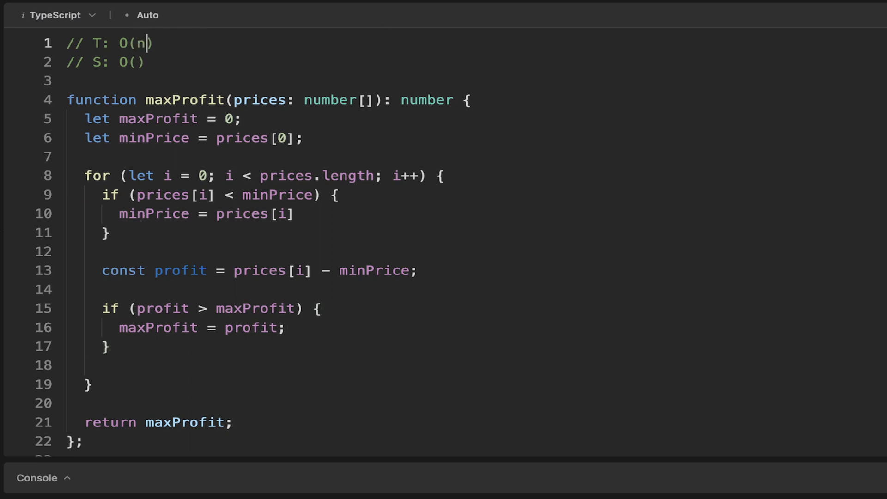
pyautogui.moveTo(208, 96)
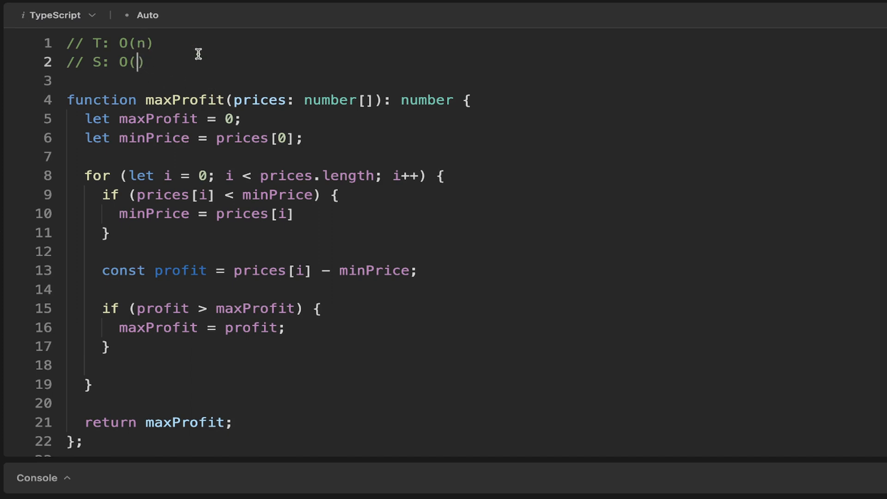
pyautogui.write('1')
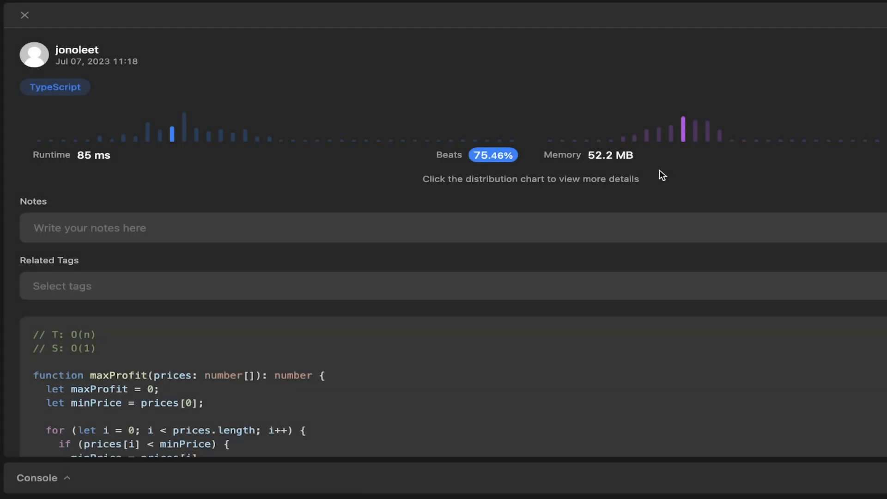
pyautogui.moveTo(549, 157)
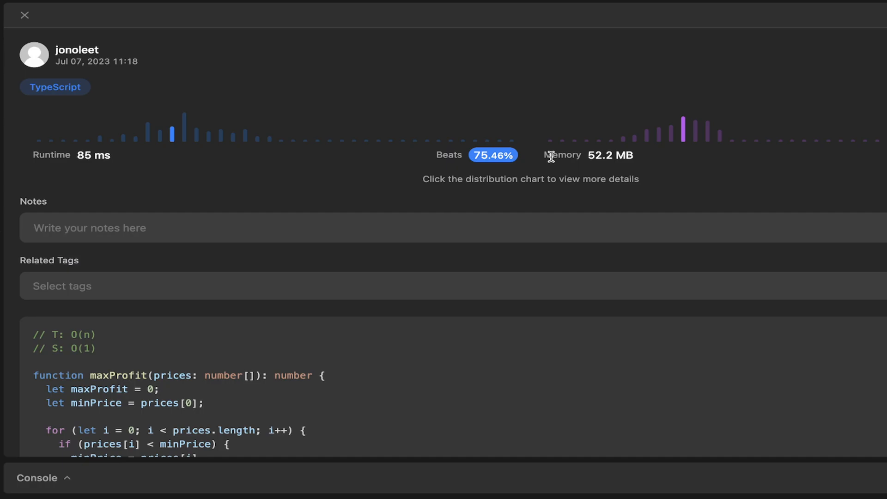